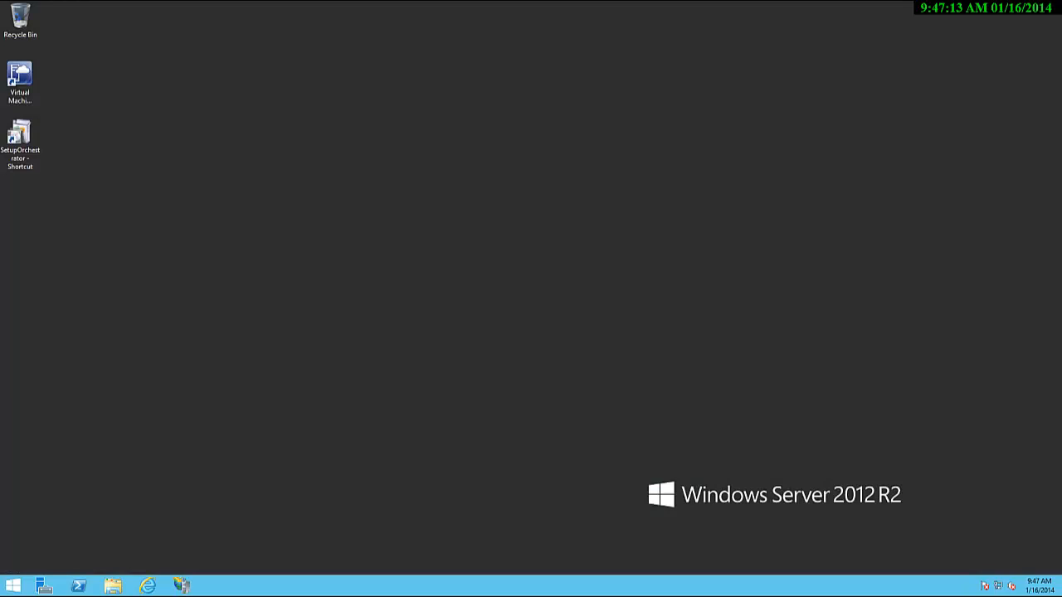
mouse_move(136, 357)
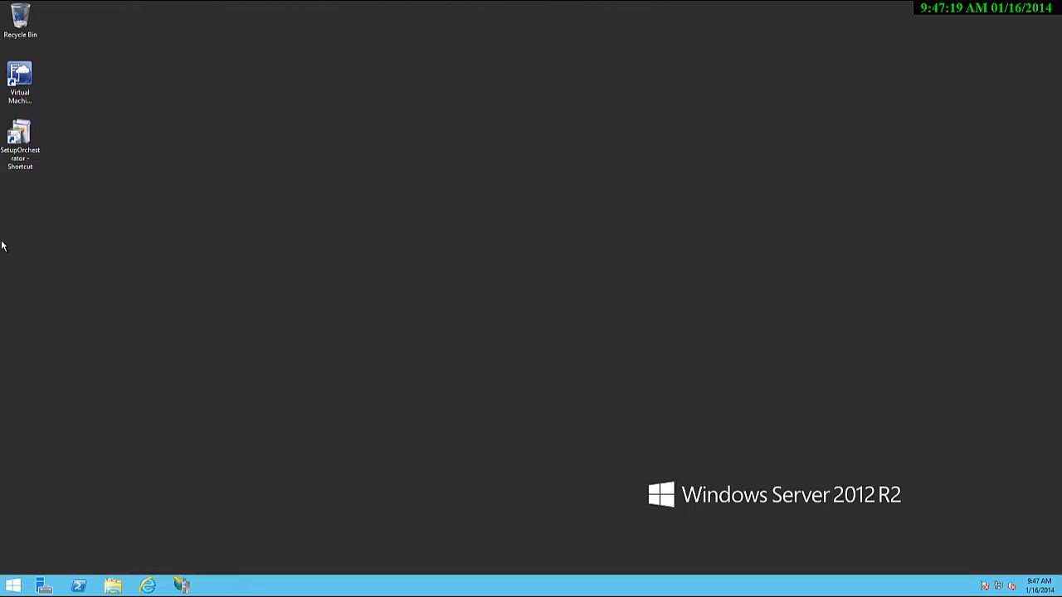
Step: Launch the Orchestrator setup from the SetupOrchestrator desktop shortcut
click(20, 137)
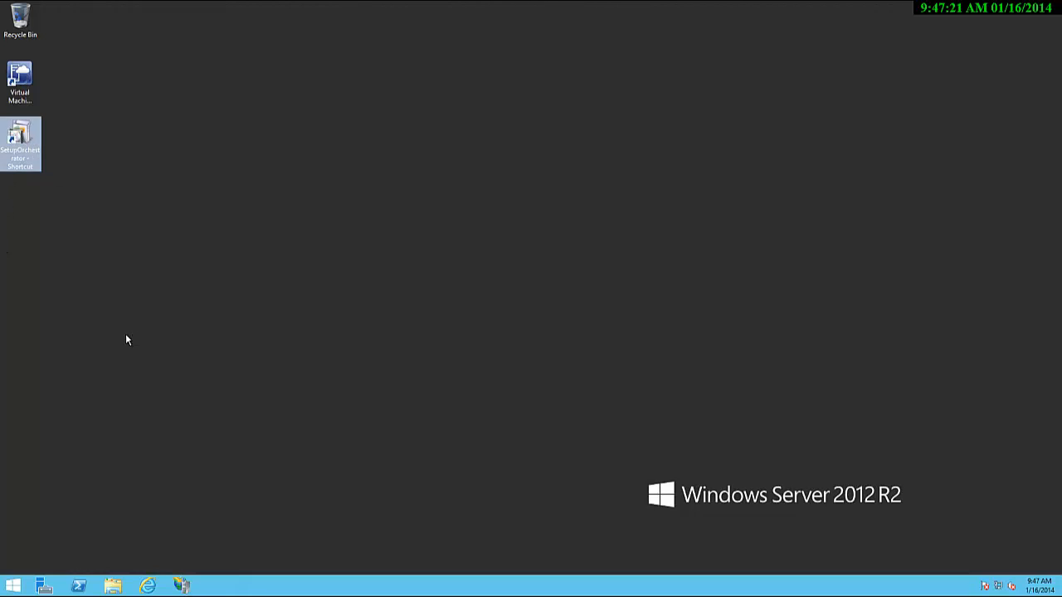
double_click(20, 142)
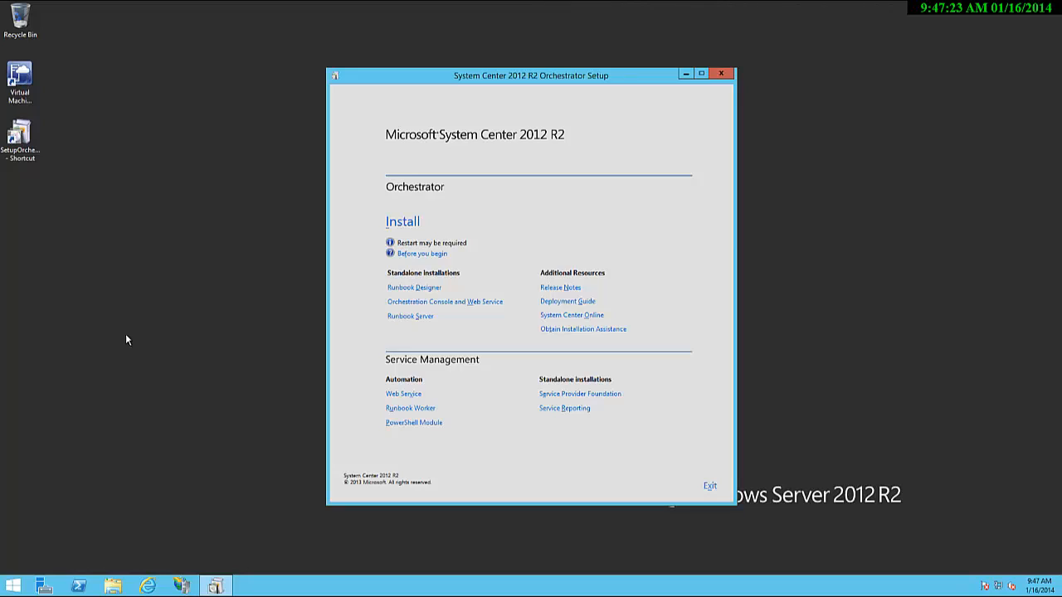
mouse_move(123, 338)
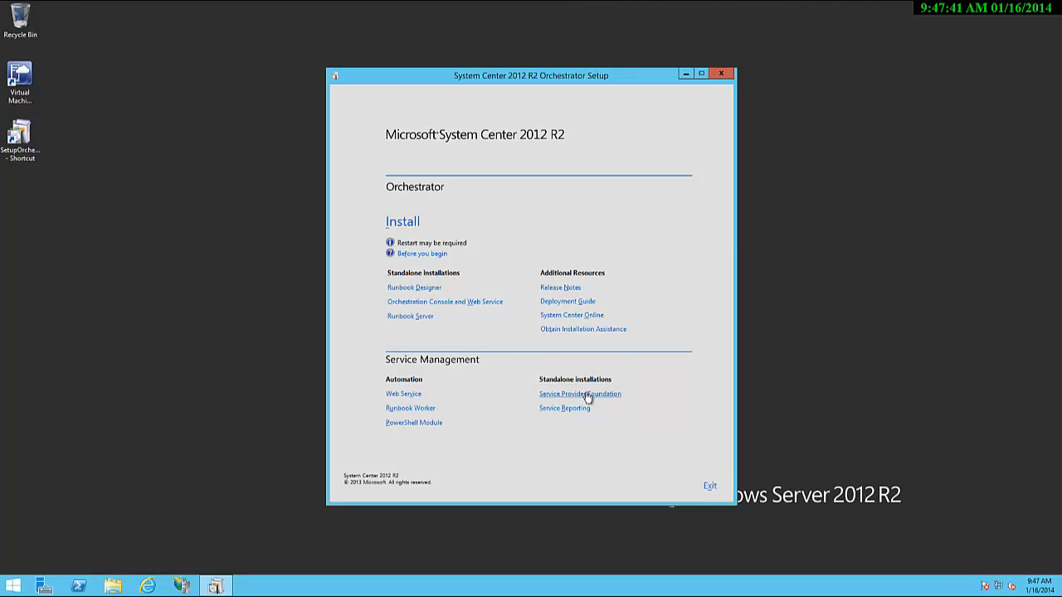
Step: Start the Service Provider Foundation standalone install and accept its license terms
click(579, 393)
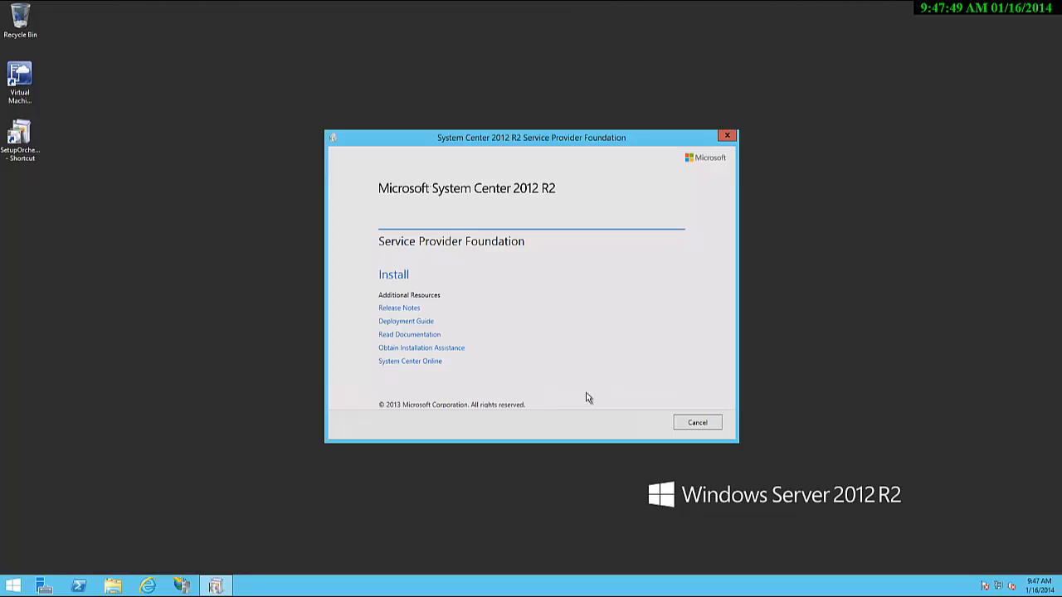
mouse_move(441, 301)
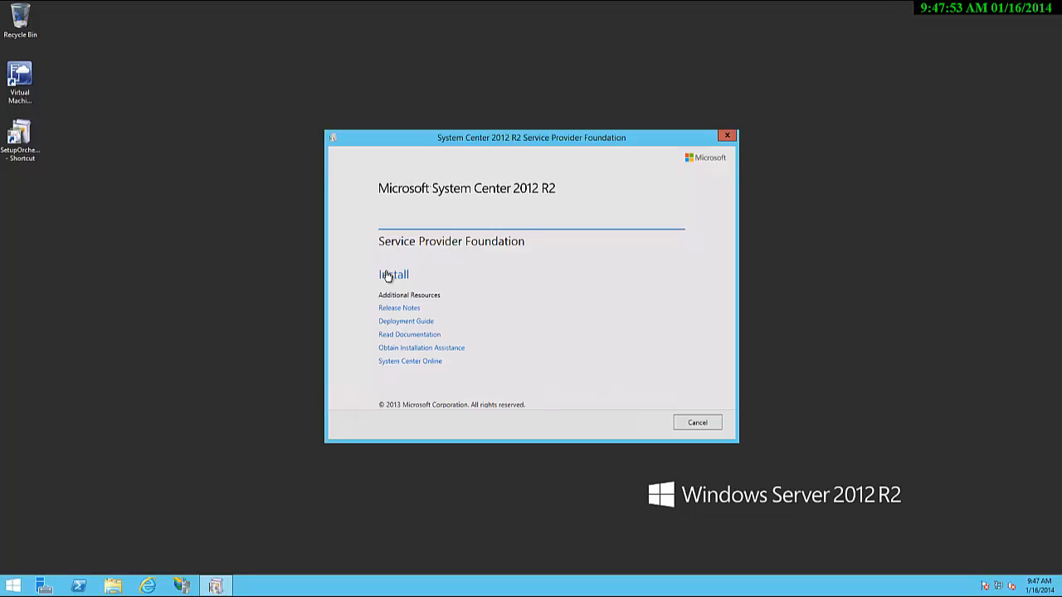
click(393, 275)
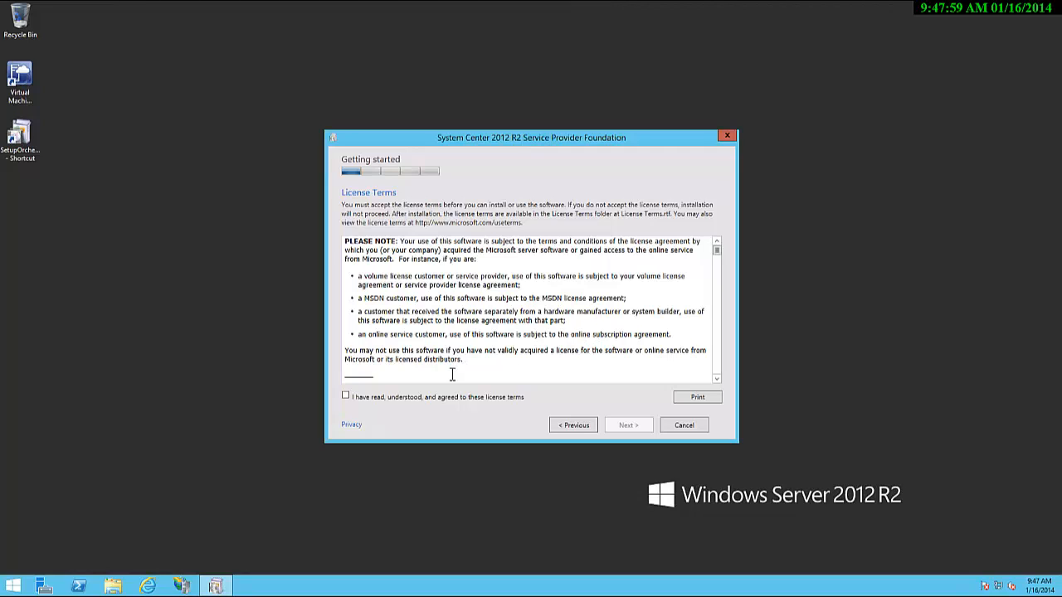
click(345, 395)
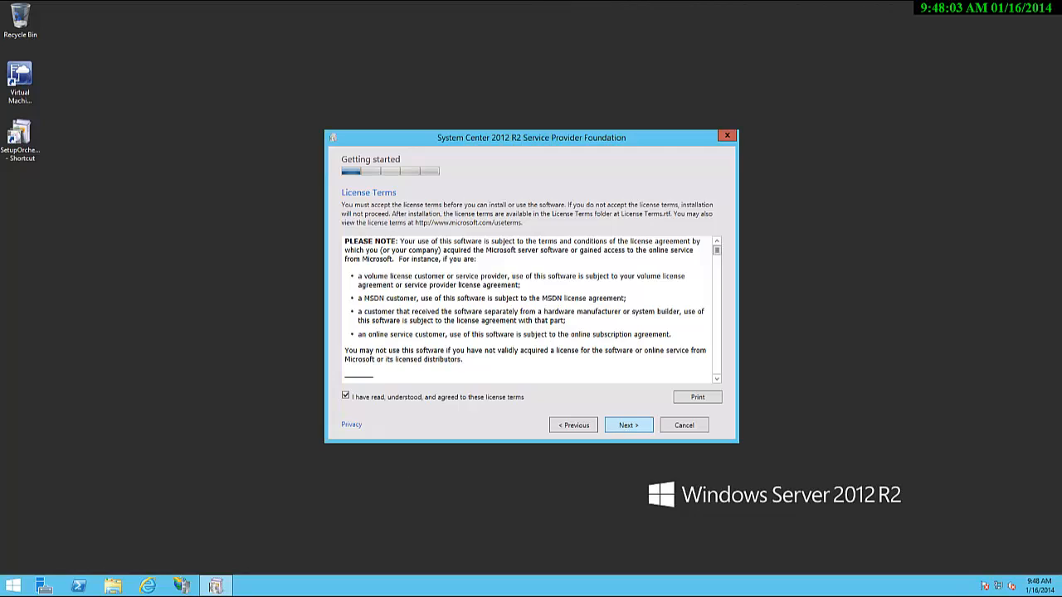
Step: Proceed to the prerequisite checks and review the results
click(627, 425)
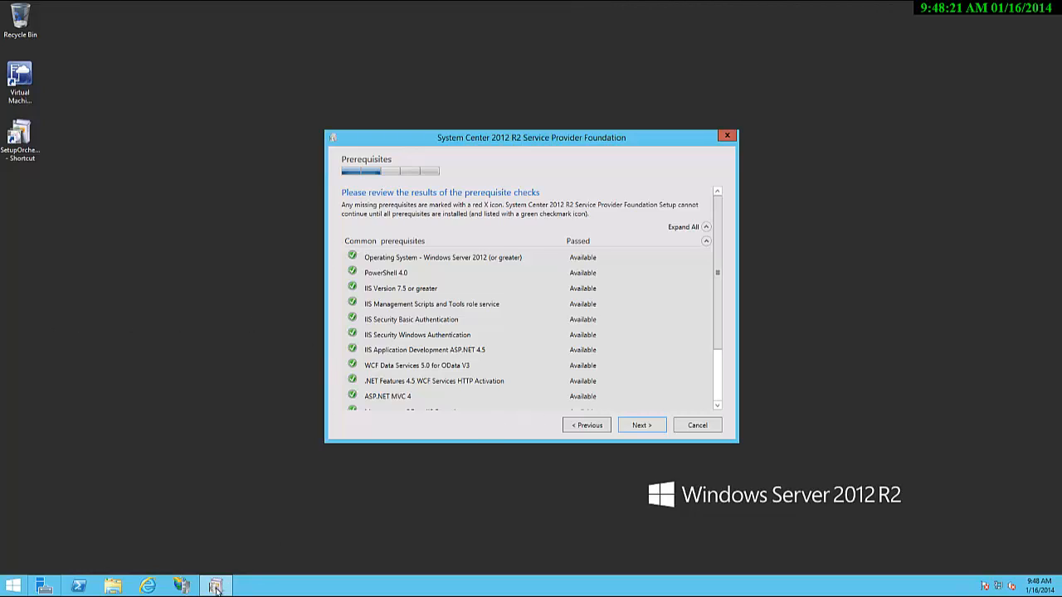
mouse_move(119, 549)
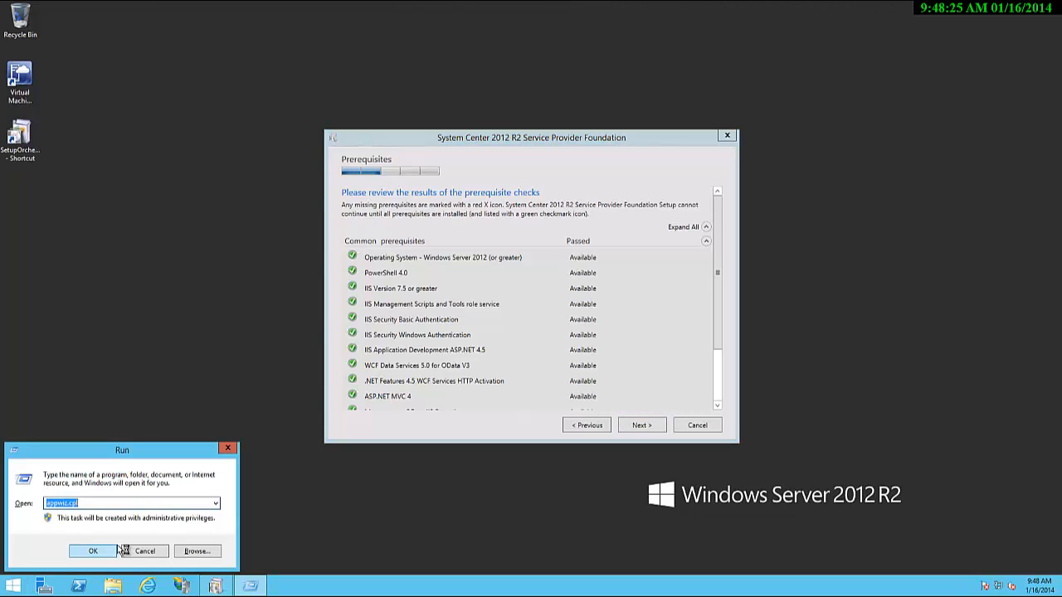
Step: Verify WCF Data Services 5.0 and ASP.NET MVC 4 in Programs and Features
click(93, 551)
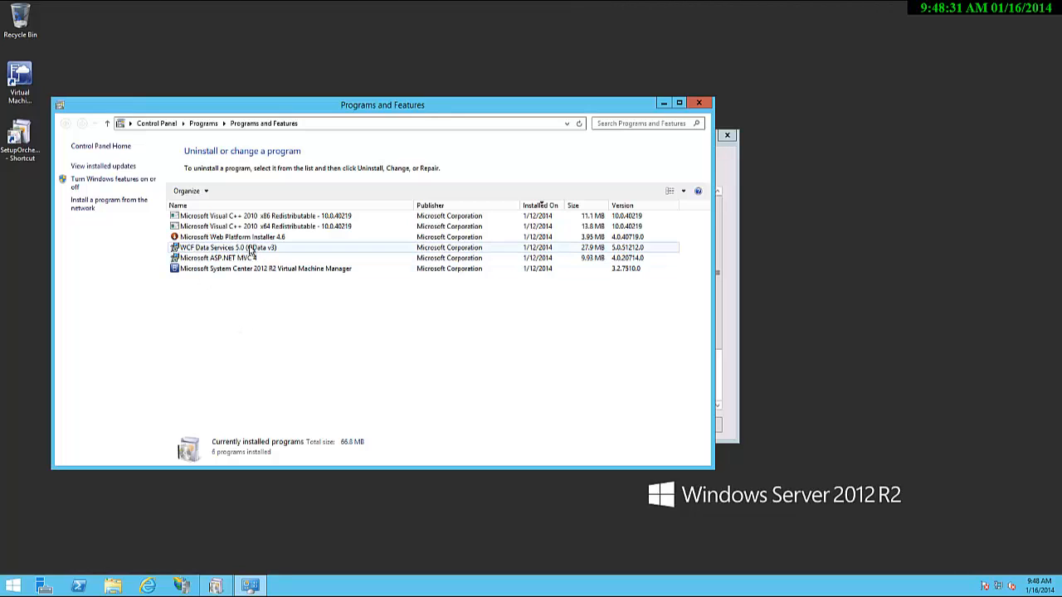
click(232, 257)
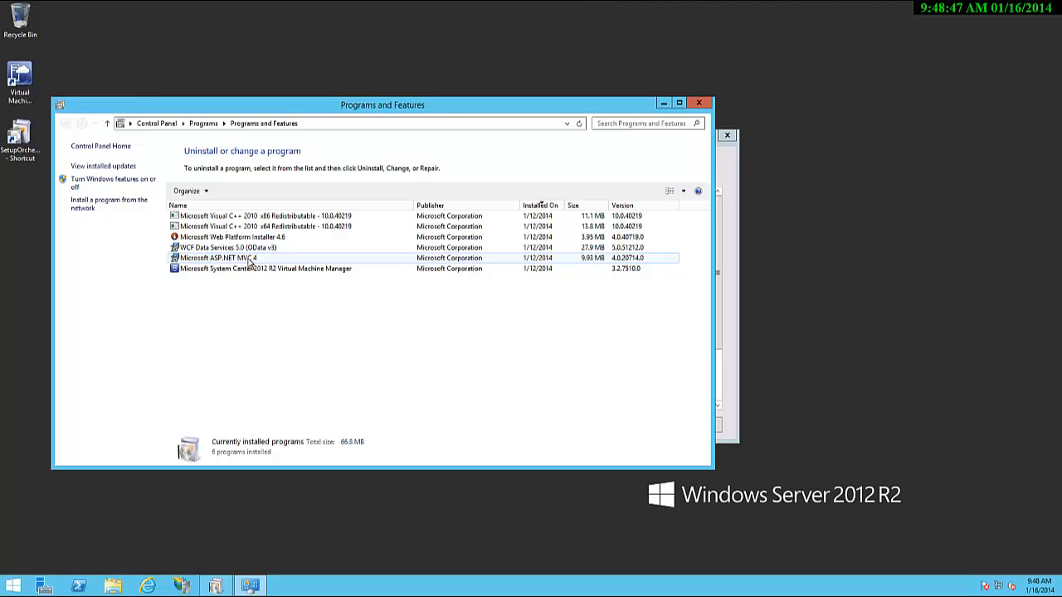
click(264, 269)
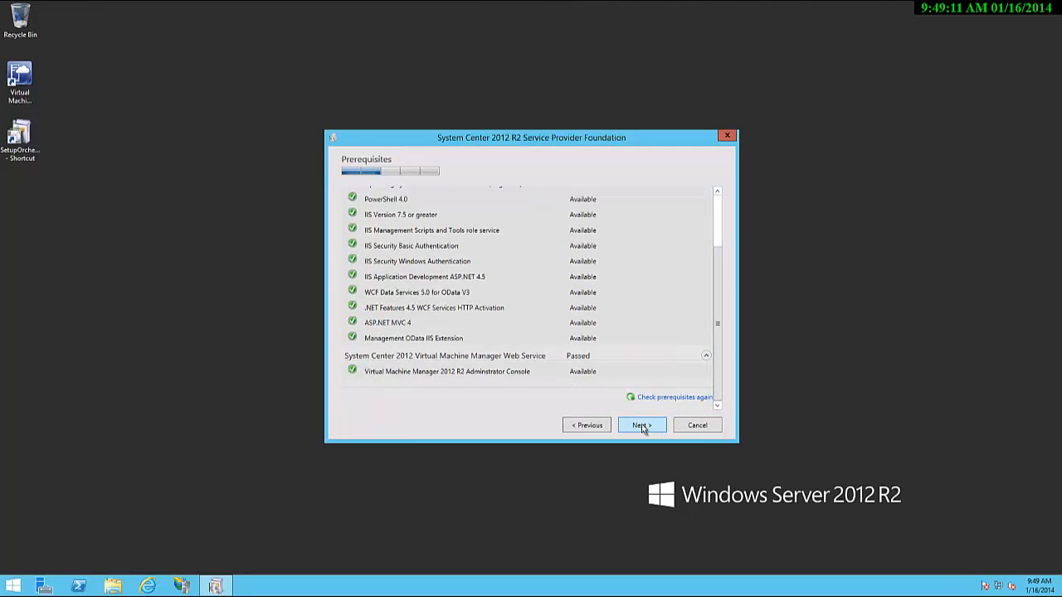
Step: Set the database server to sql-ph-01\wap on port 62665 with database SCSPFDB
click(640, 425)
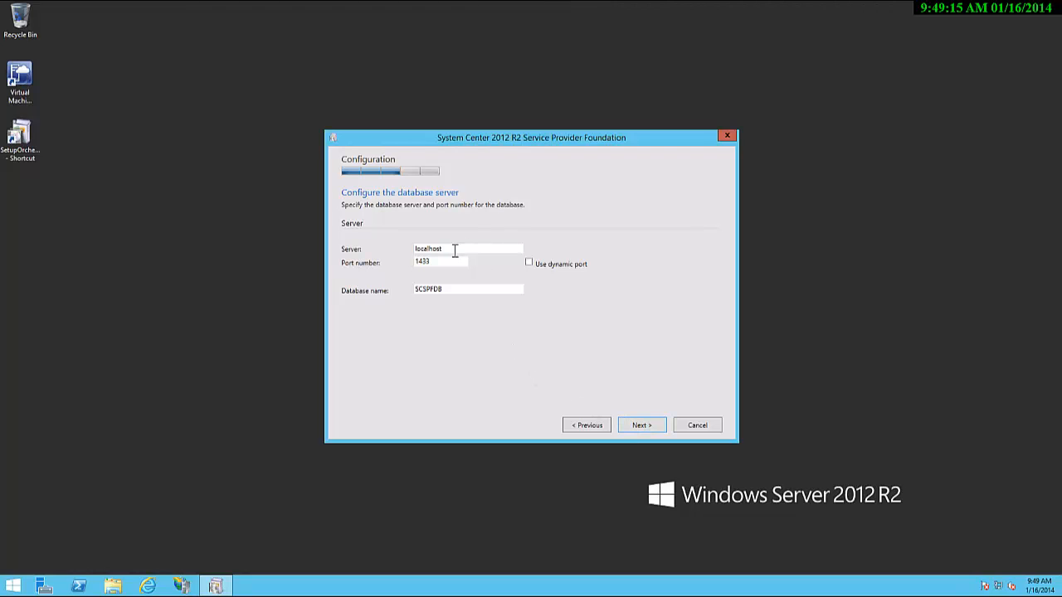
text(sq)
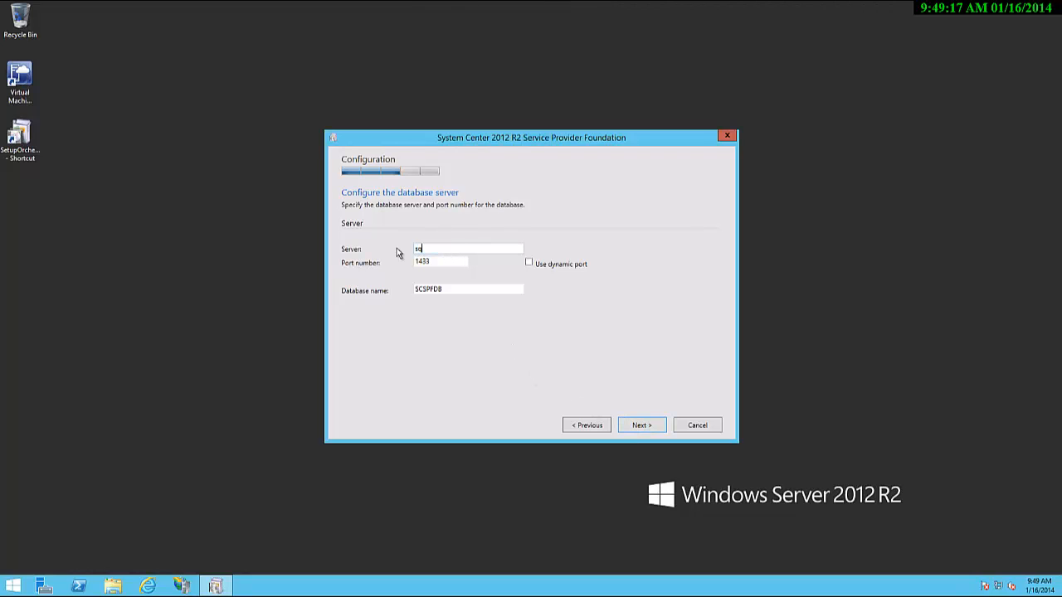
text(sql-ph-)
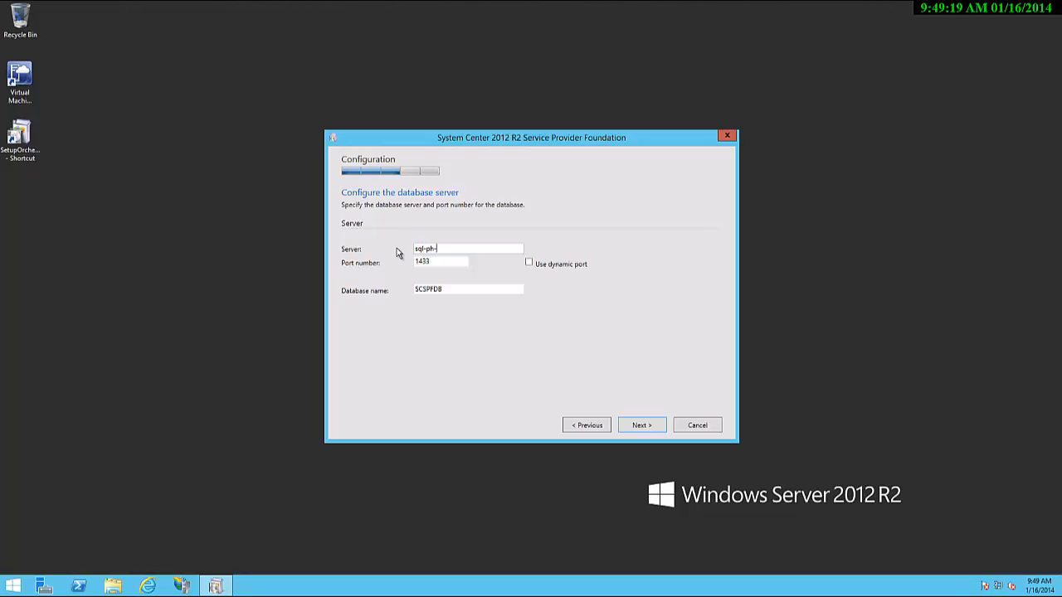
text(01\wap)
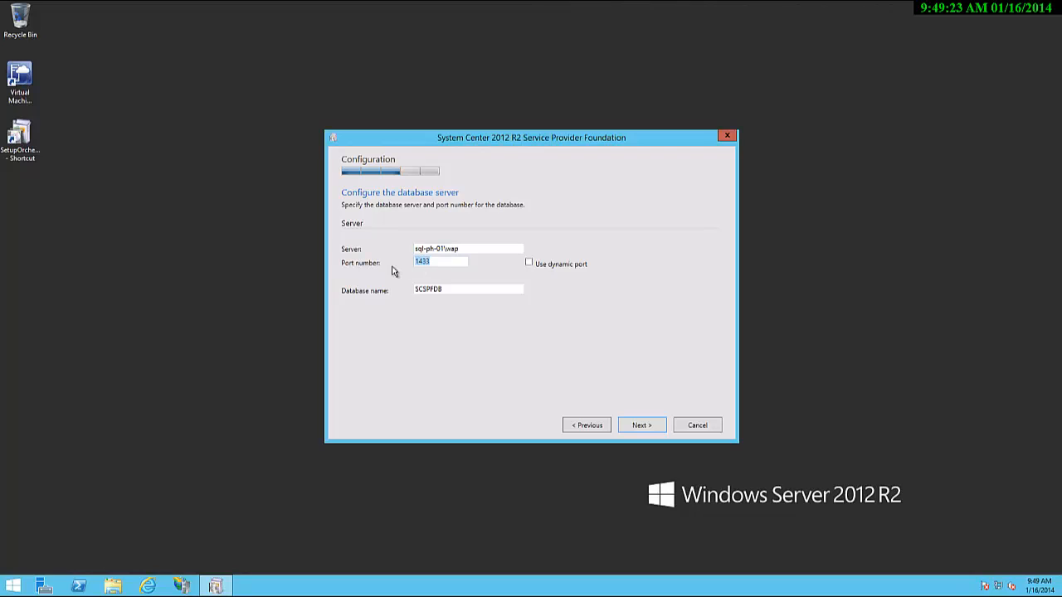
text(62665)
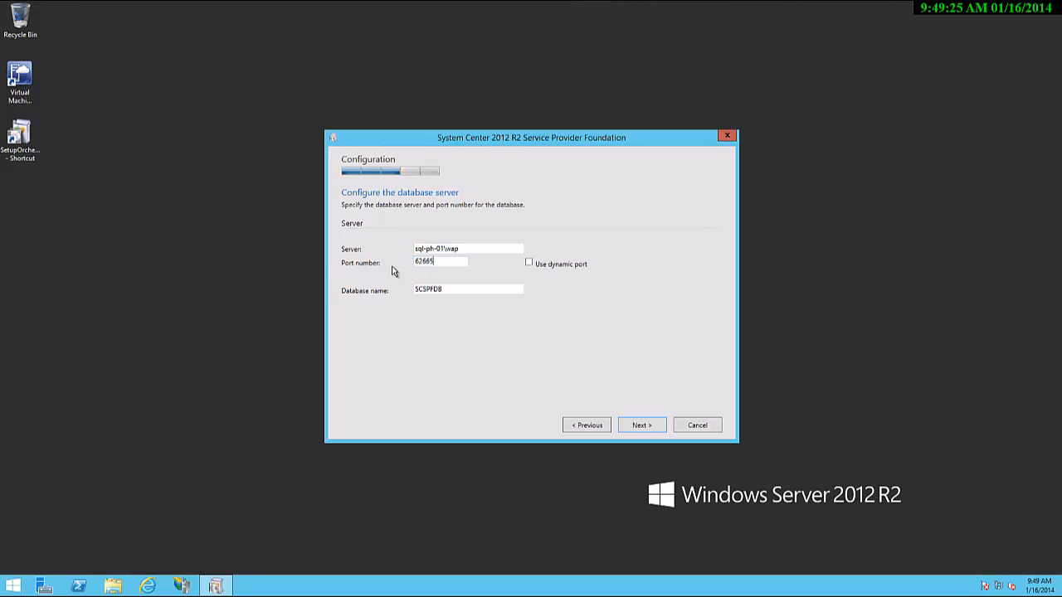
mouse_move(546, 279)
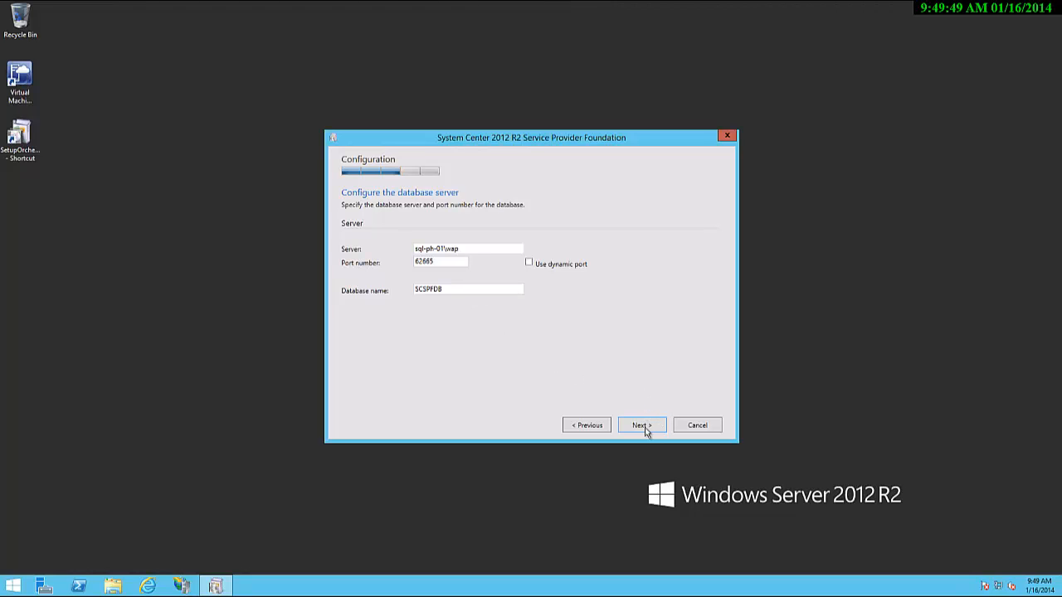
click(640, 425)
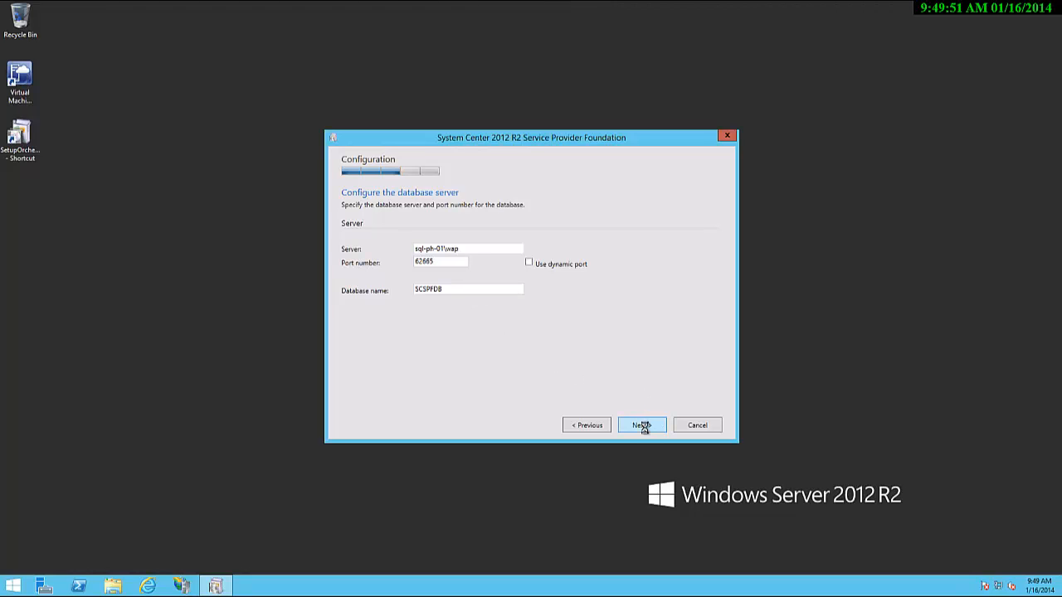
Step: Choose an existing certificate from the Personal store for the SPF website
click(641, 425)
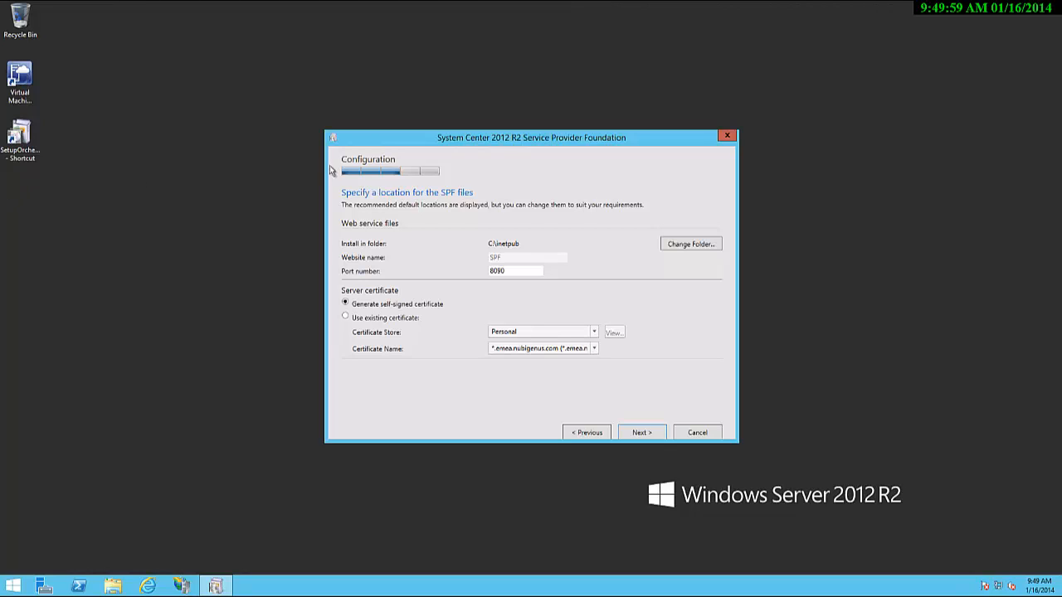
mouse_move(671, 252)
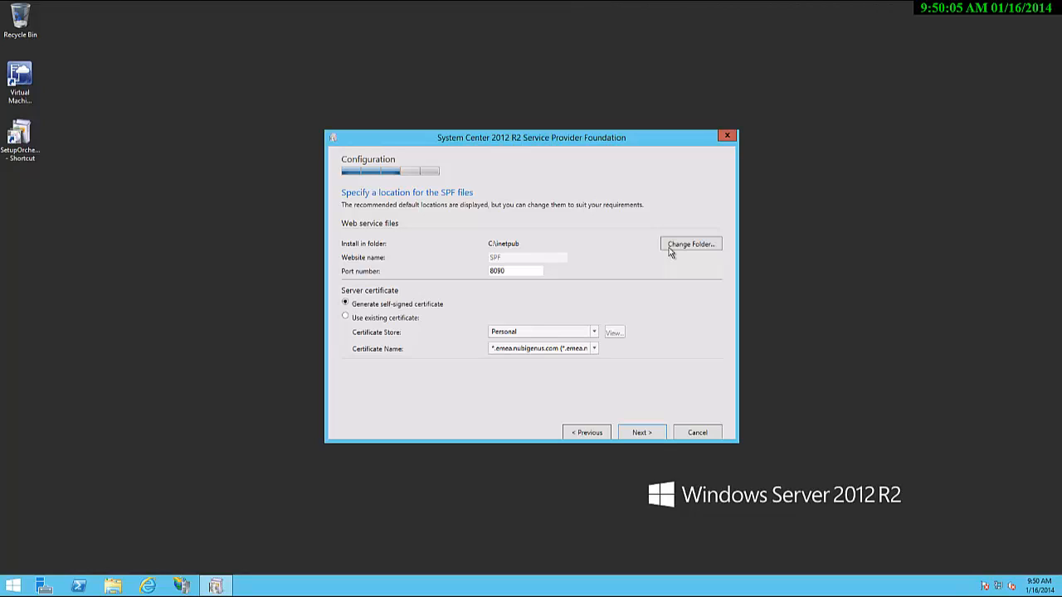
mouse_move(670, 256)
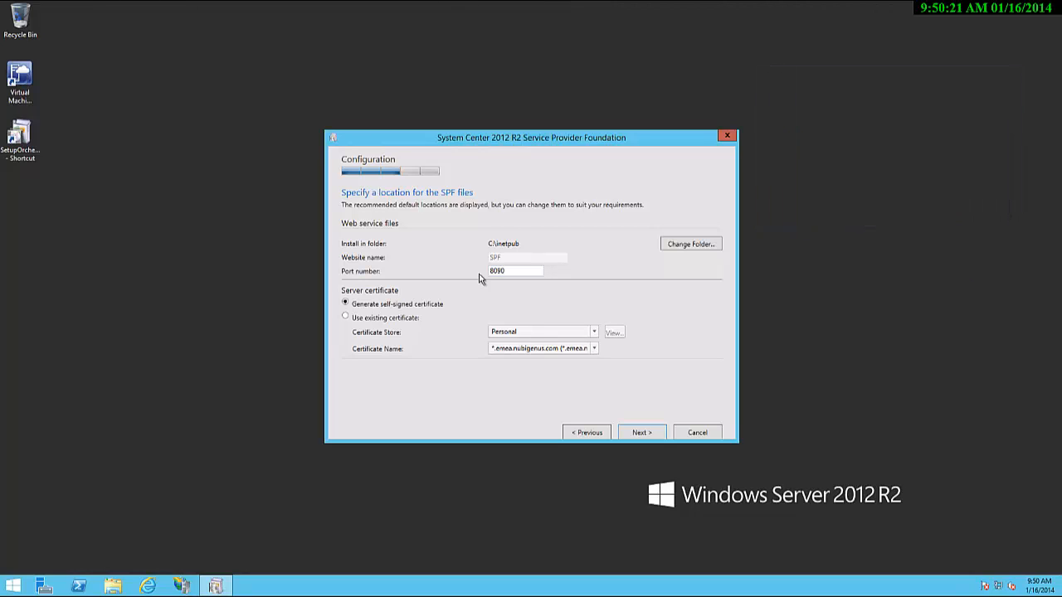
click(515, 271)
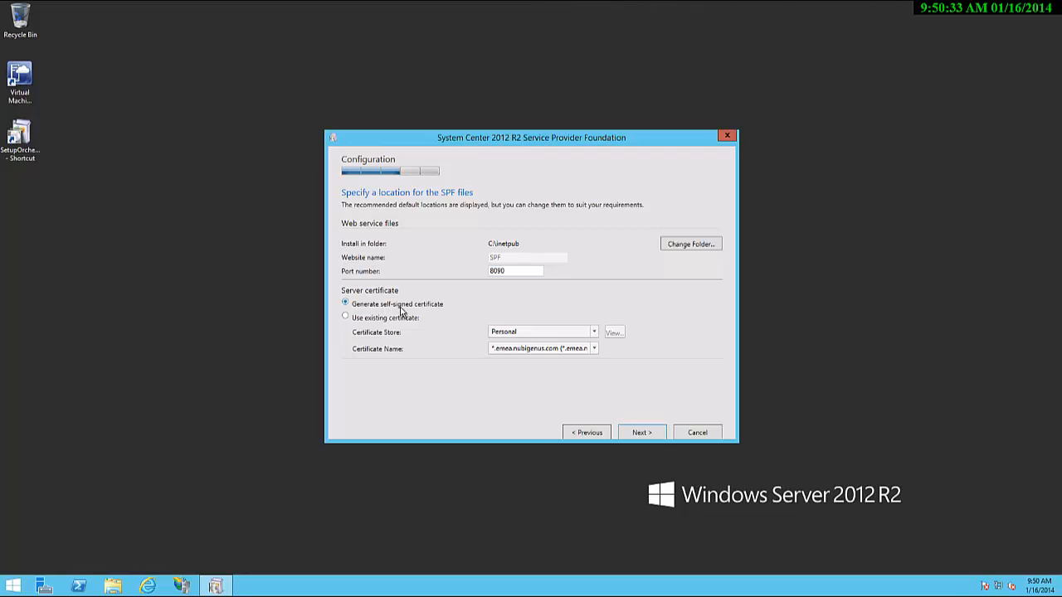
mouse_move(421, 314)
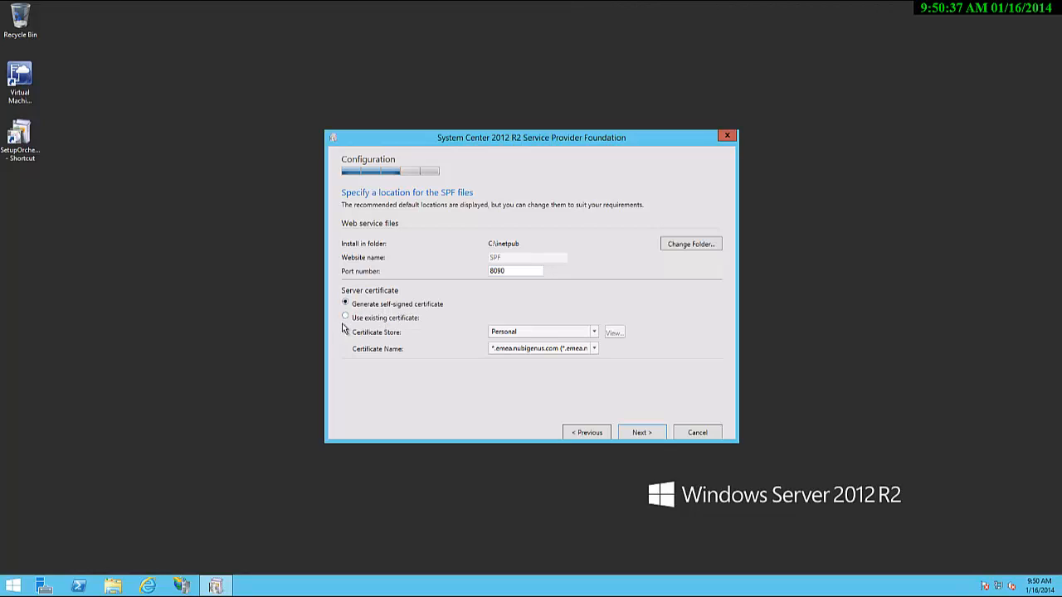
click(345, 319)
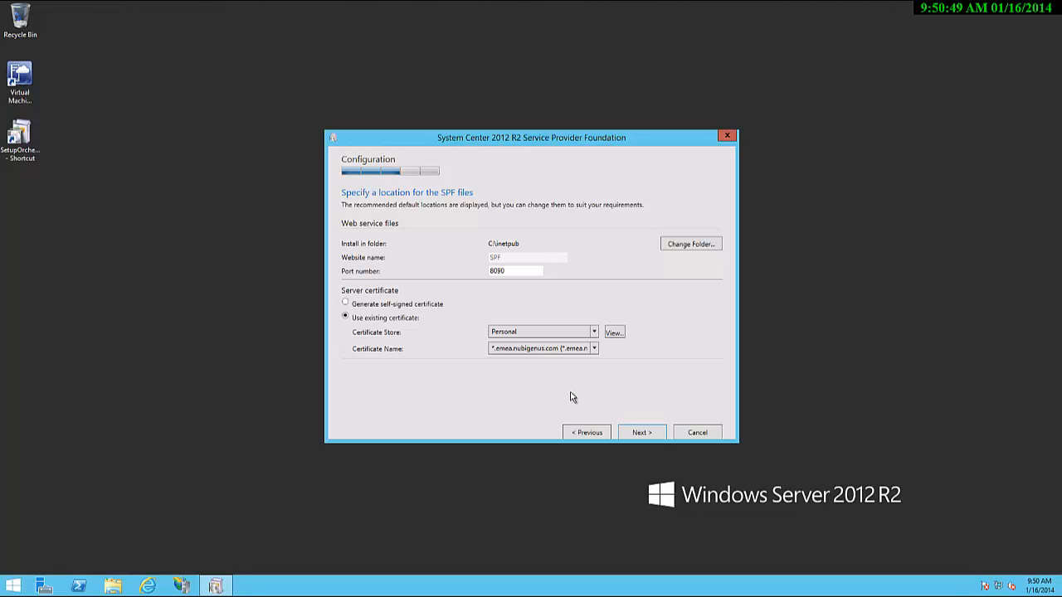
mouse_move(584, 396)
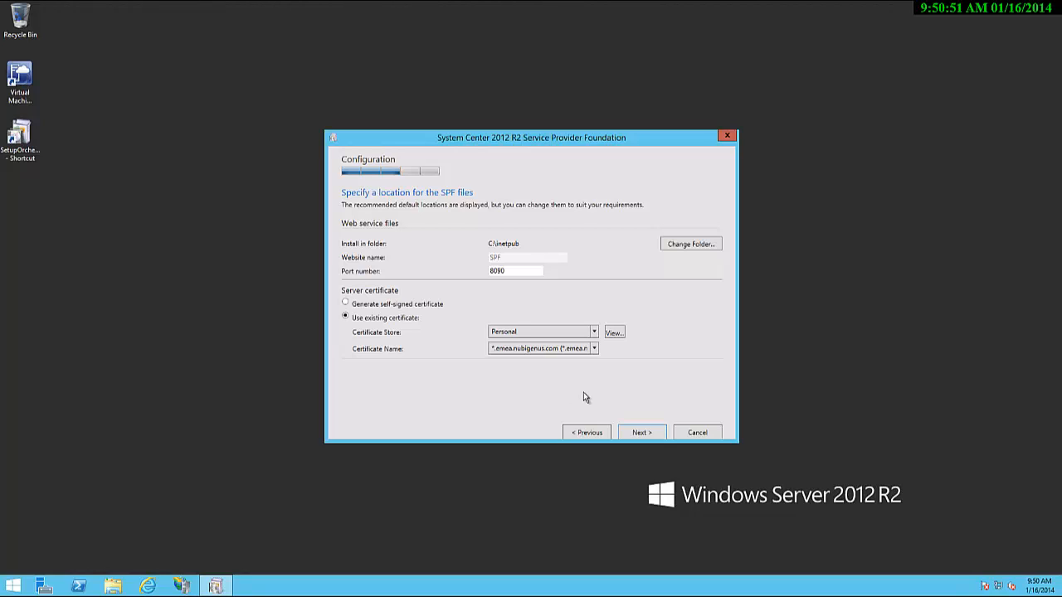
mouse_move(660, 398)
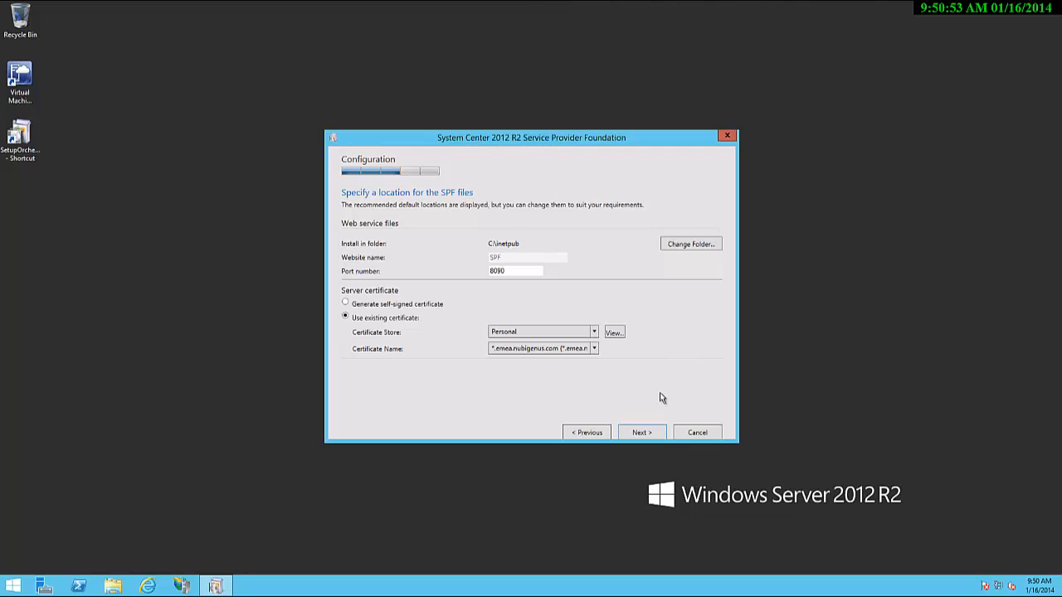
Step: Set the Admin web service security group to EMEA\scspfgrp
click(640, 431)
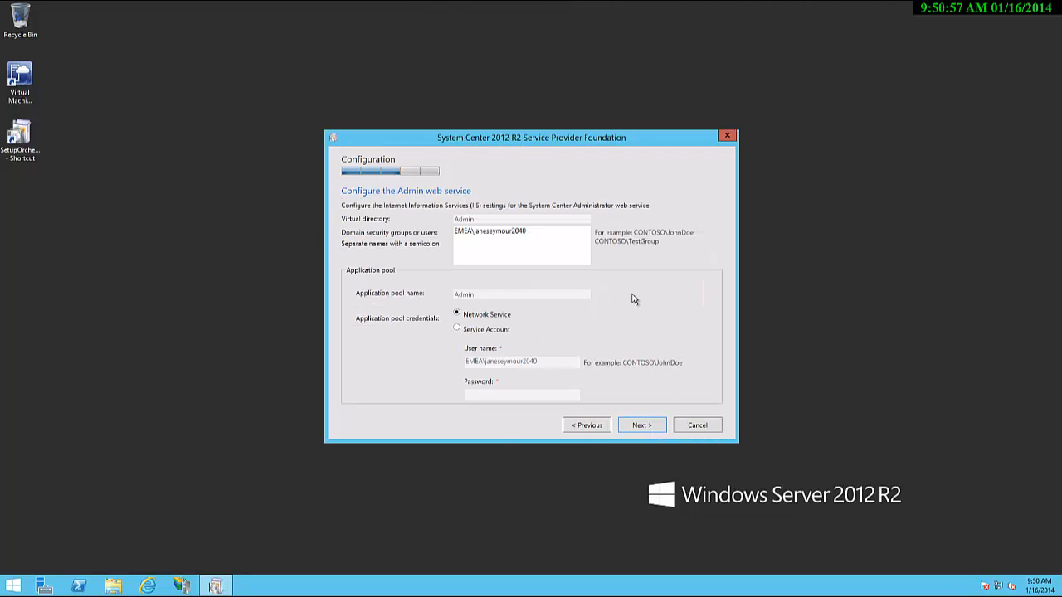
mouse_move(657, 309)
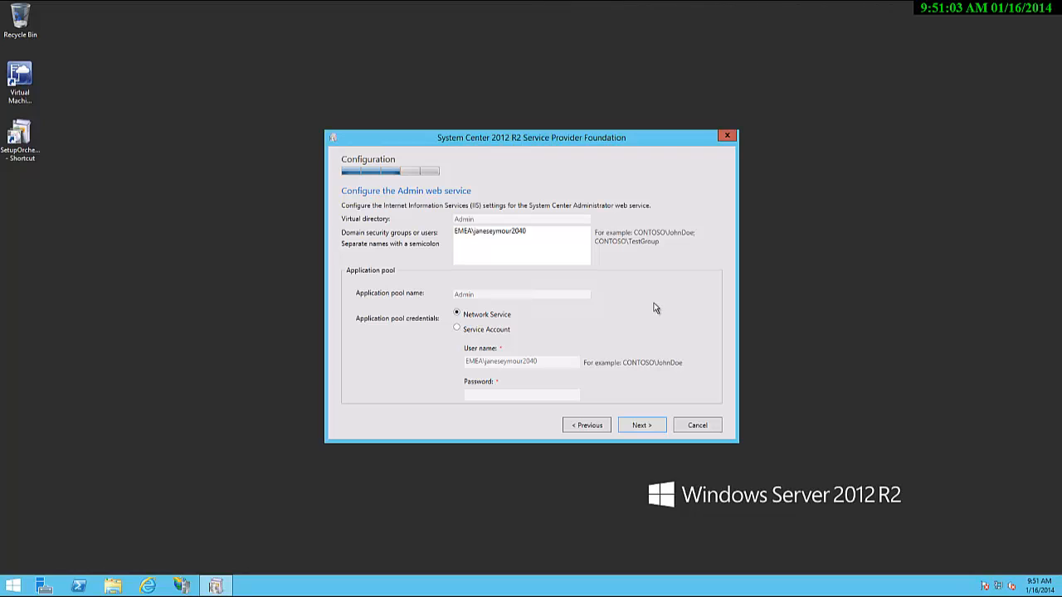
click(522, 230)
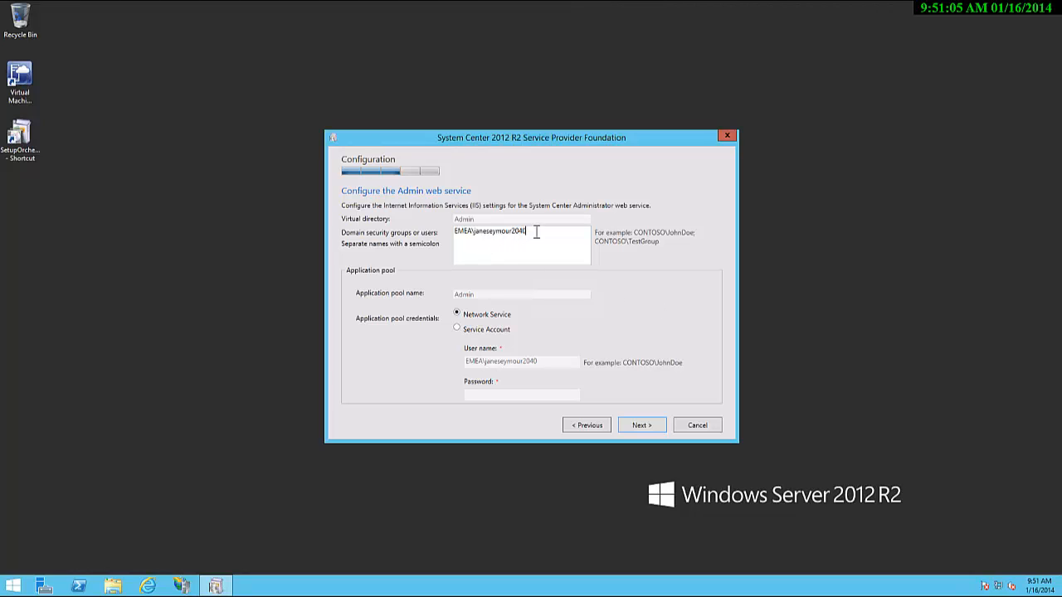
double_click(497, 230)
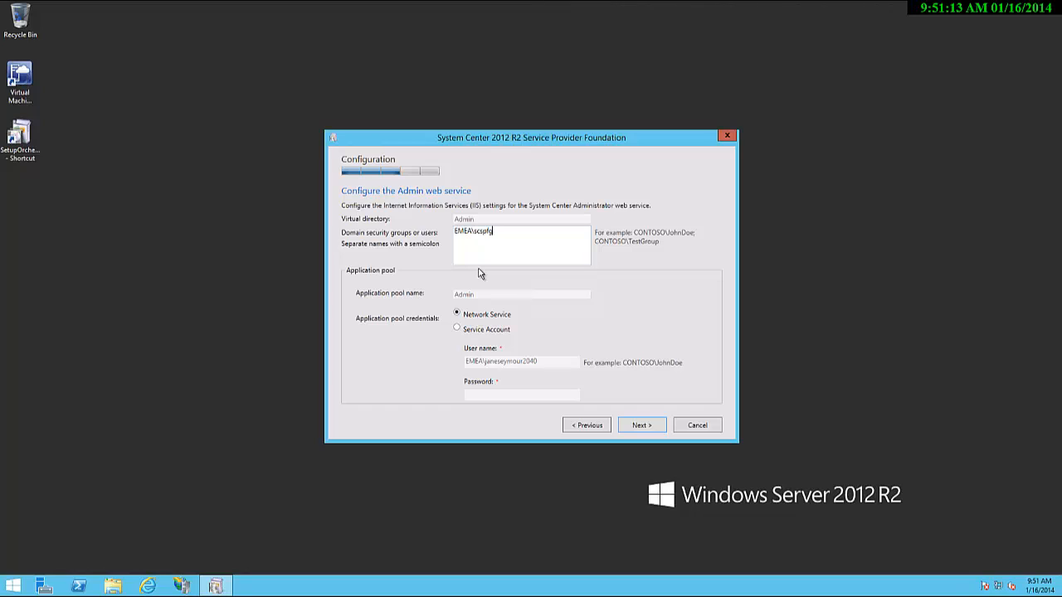
text(rp)
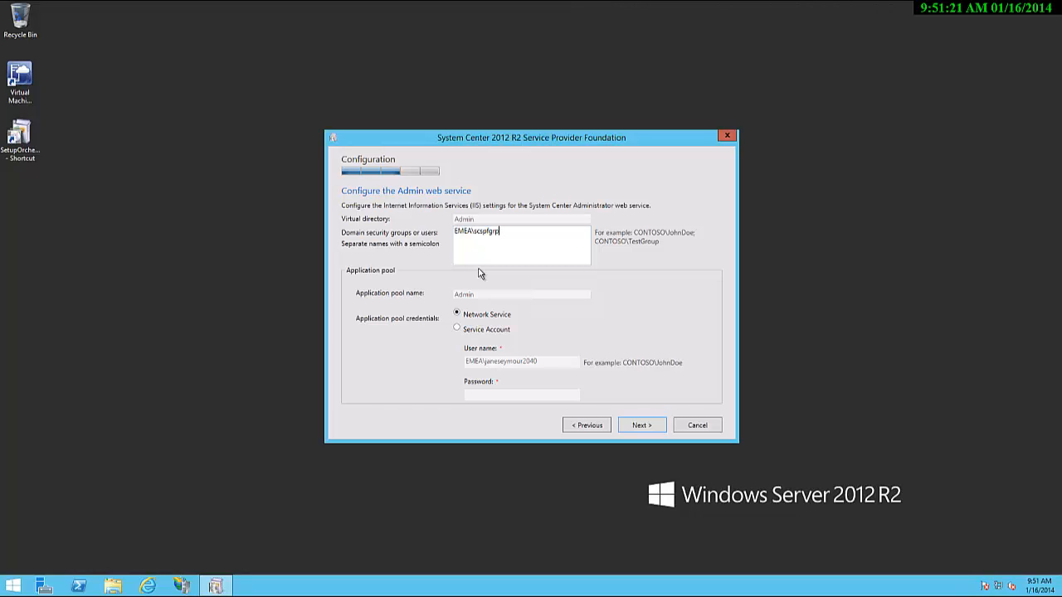
mouse_move(561, 302)
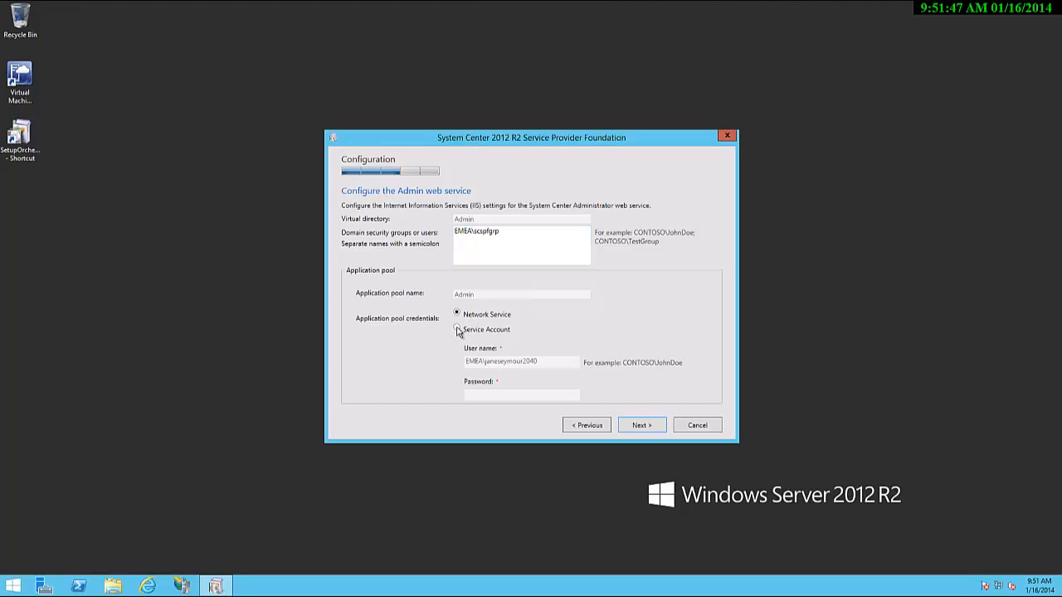
Step: Run the Admin application pool under a service account and continue to Provider
click(456, 329)
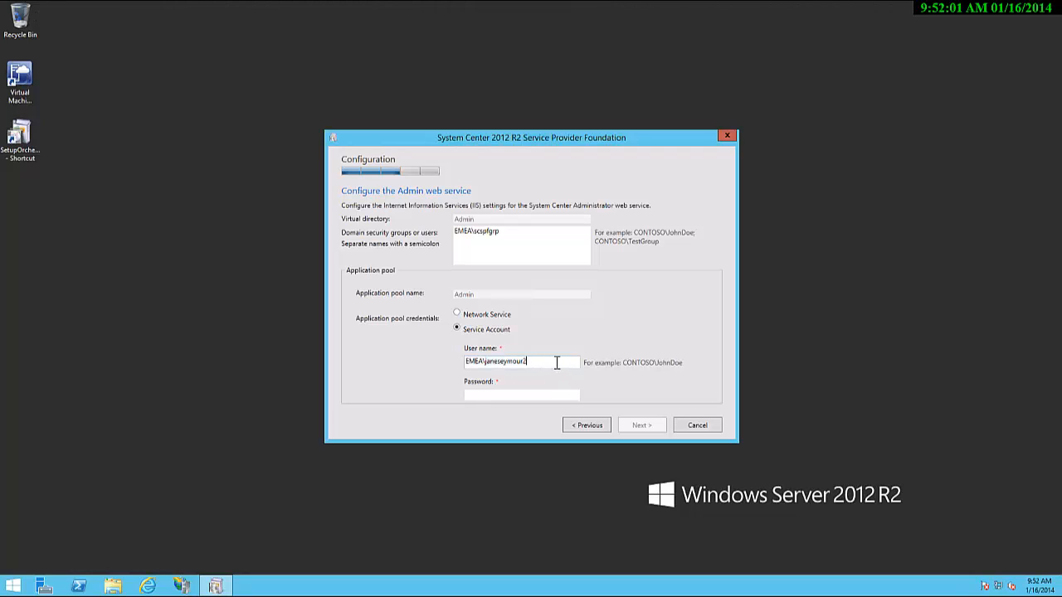
key(BackSpace)
text(EMEA\scspfadminacc)
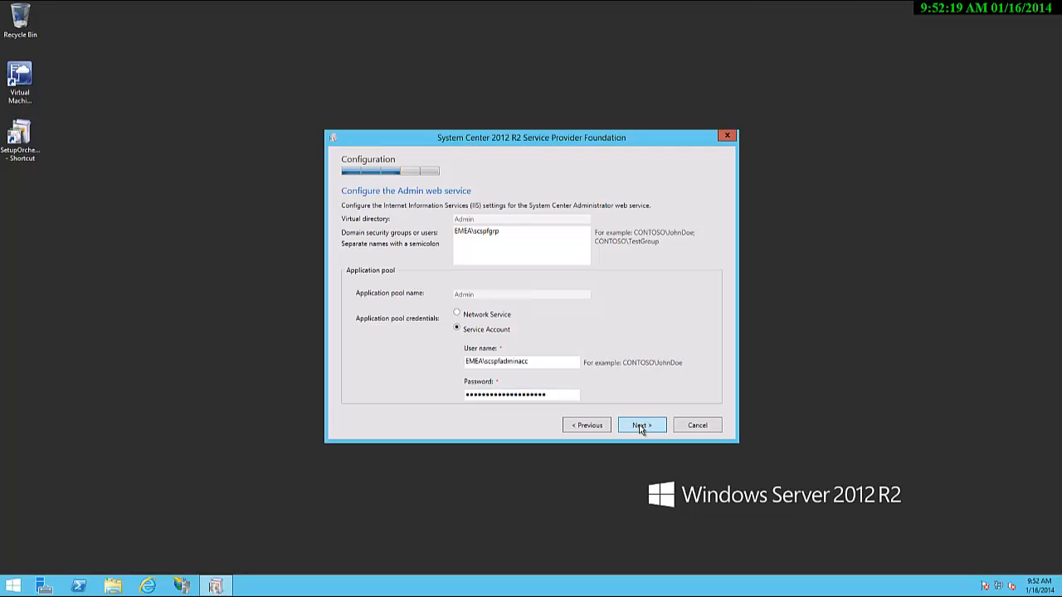
click(640, 425)
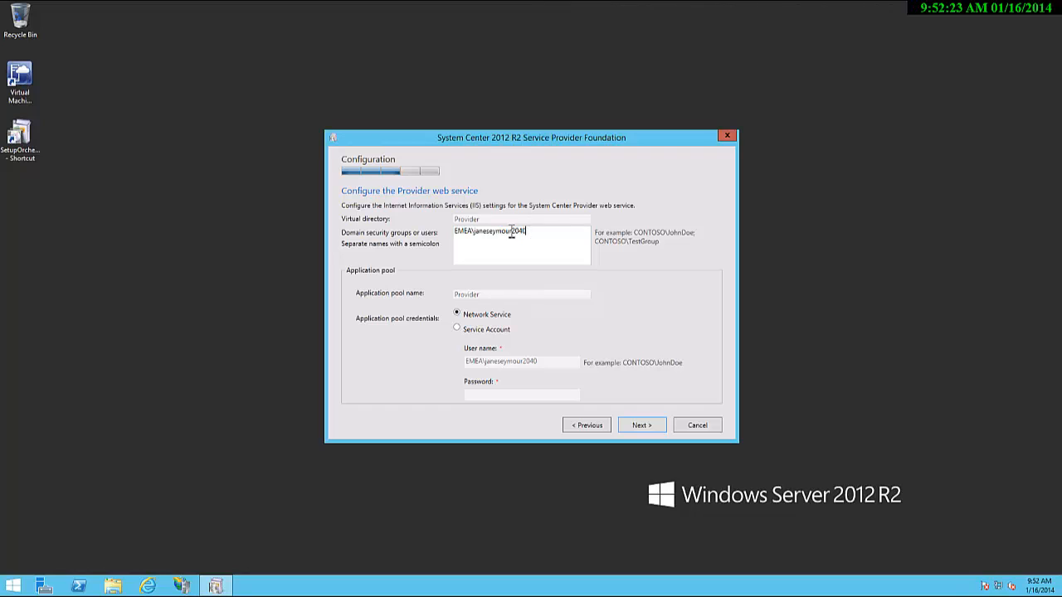
Step: Give the Provider service the EMEA\scspfgrp group and a service account with password
double_click(497, 230)
text(EMEA\scsp)
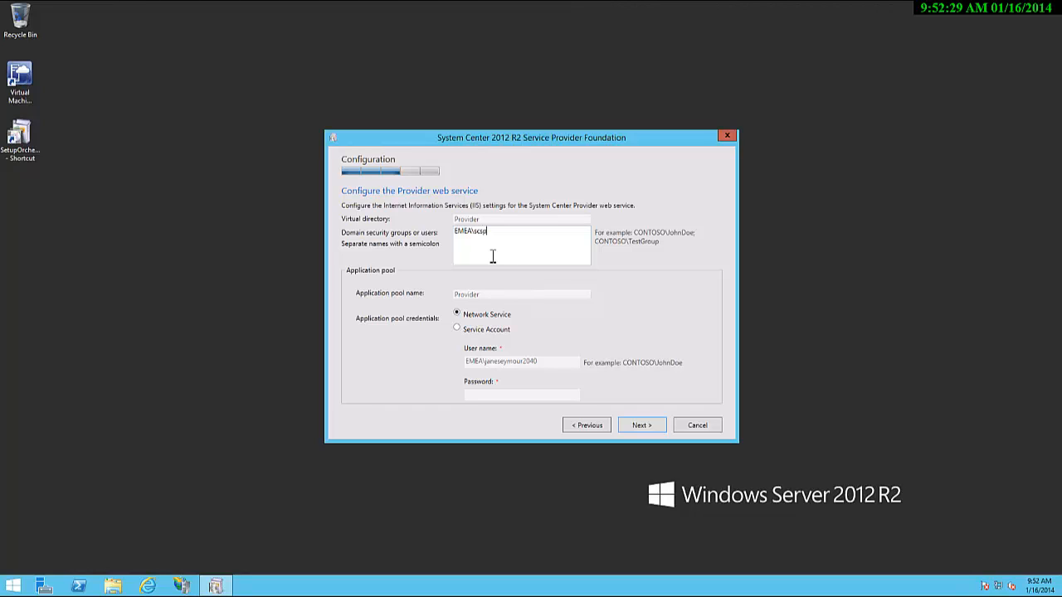
text(fgr)
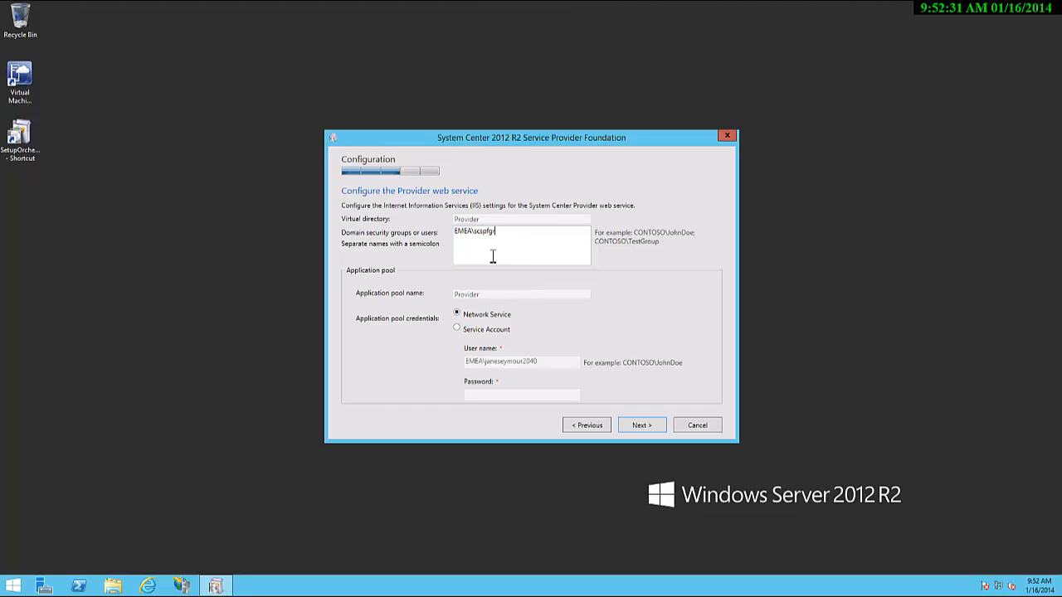
click(458, 328)
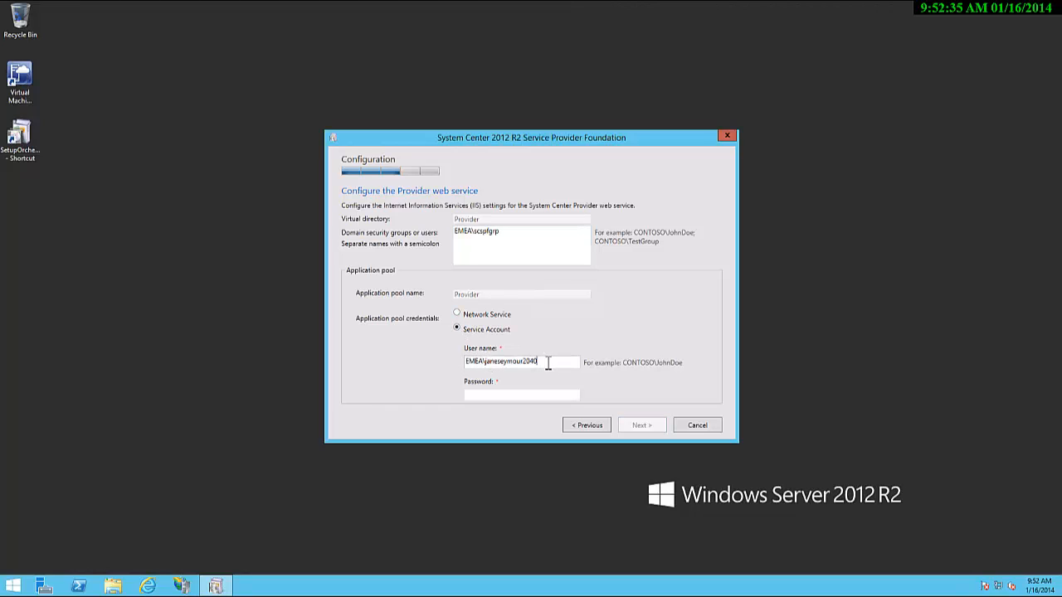
key(BackSpace)
text(EMEA\scspfprovideracc)
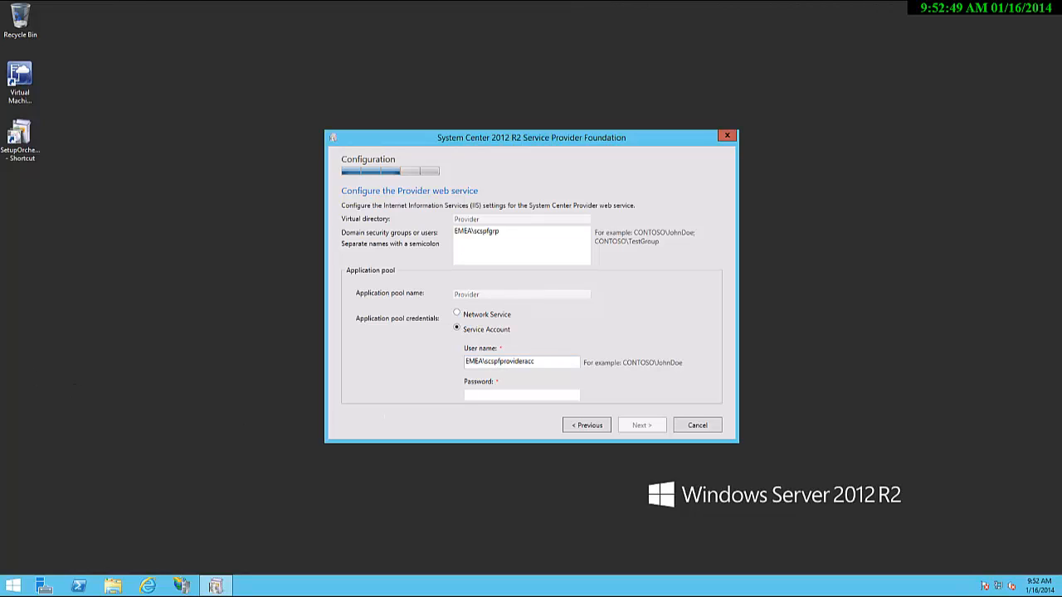
mouse_move(431, 123)
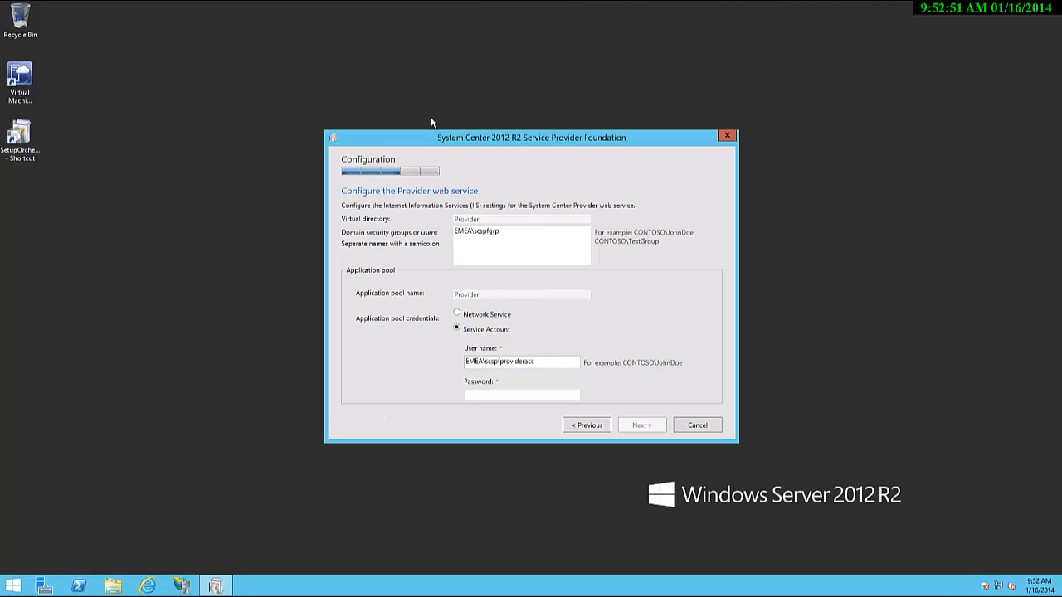
click(521, 395)
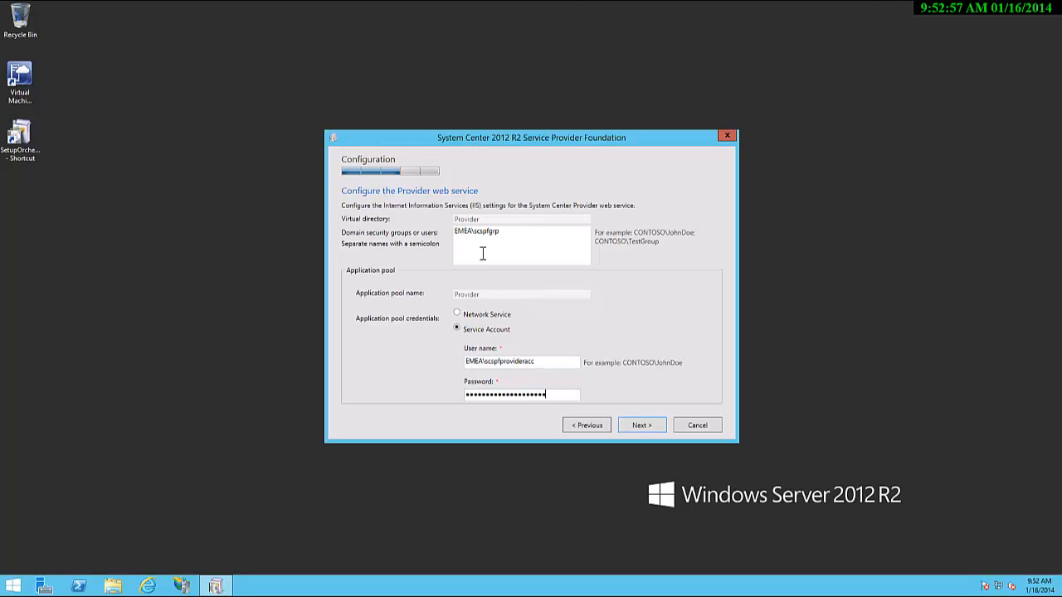
double_click(476, 231)
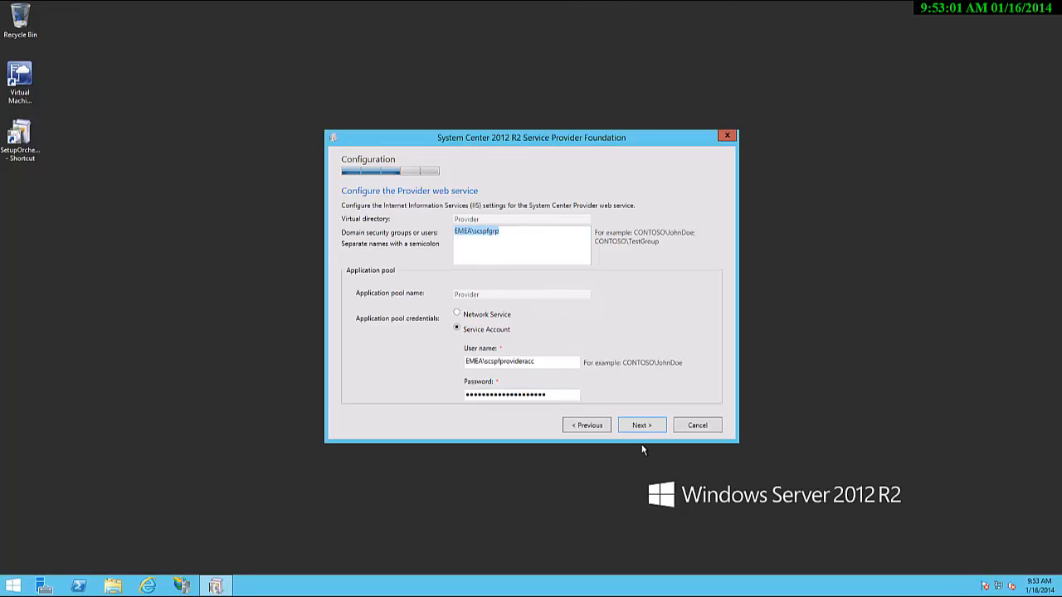
Step: Give the VMM service the EMEA\scspfgrp group and a dedicated service account
click(641, 425)
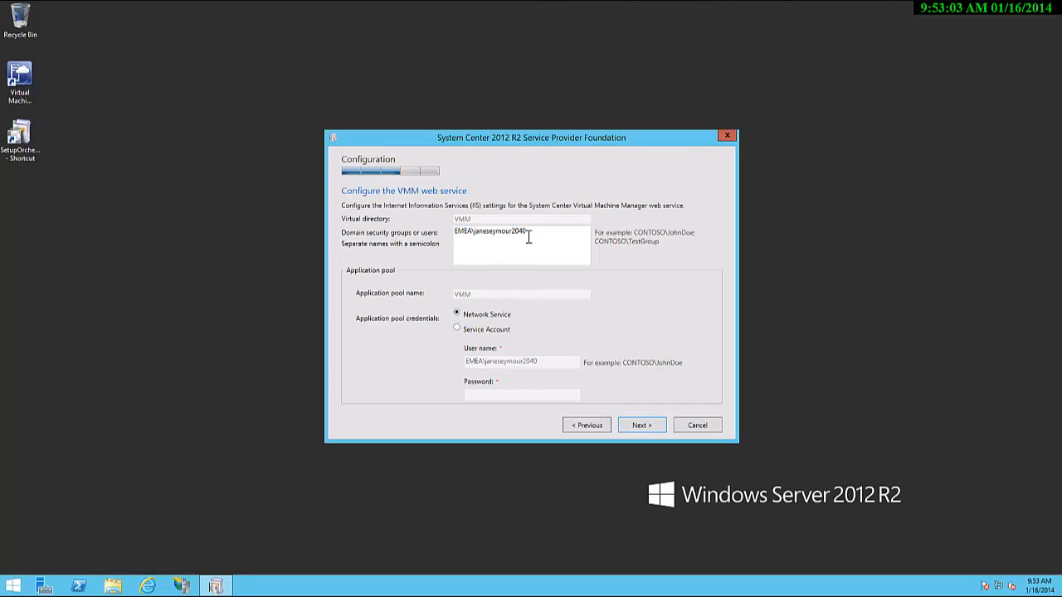
text(EMEA\scspfgrp)
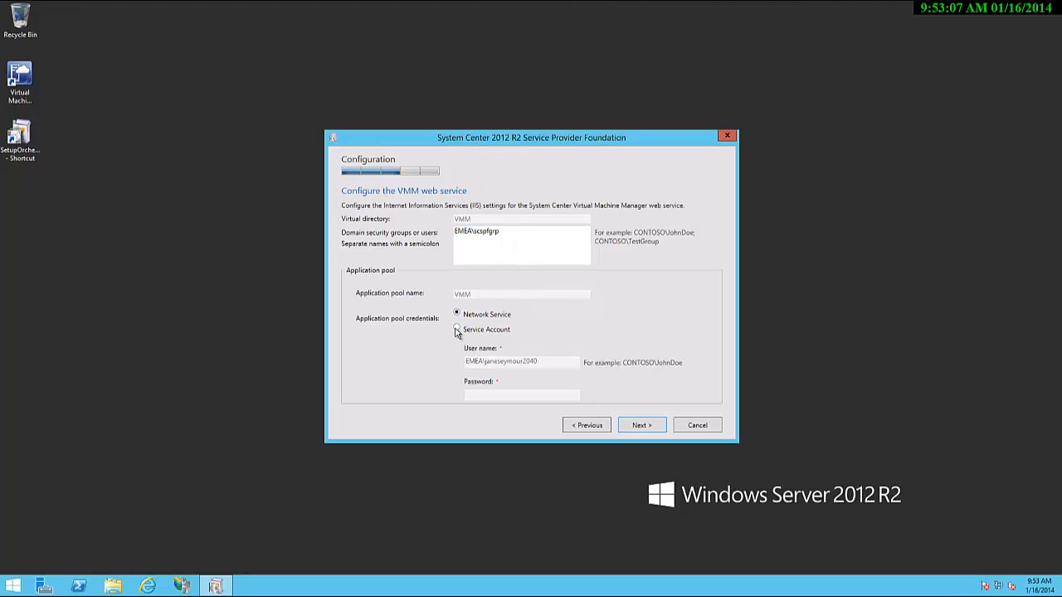
click(456, 328)
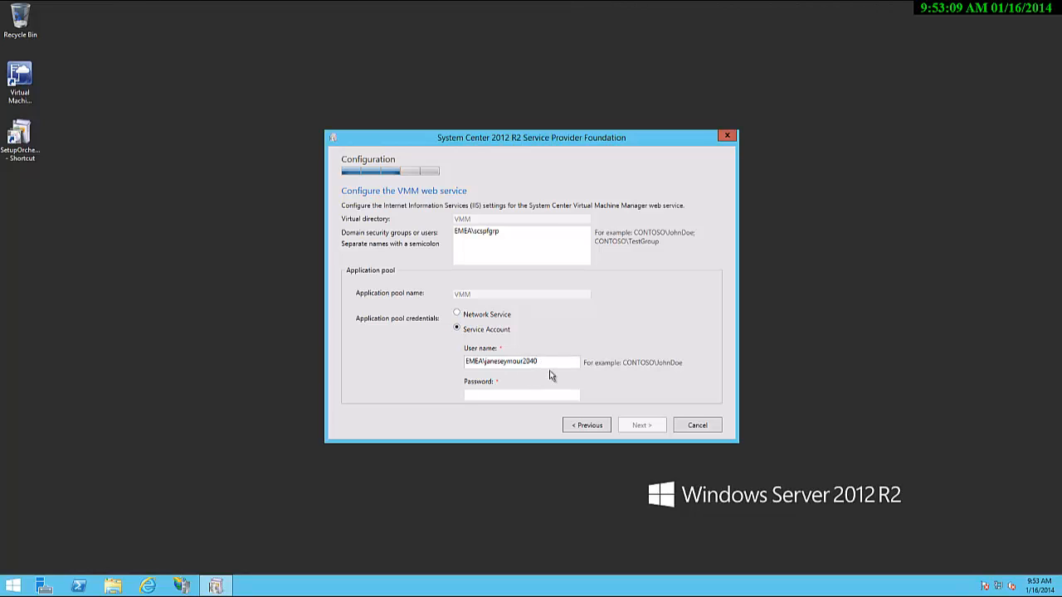
key(BackSpace)
text(EMEA\scspfvmmacc)
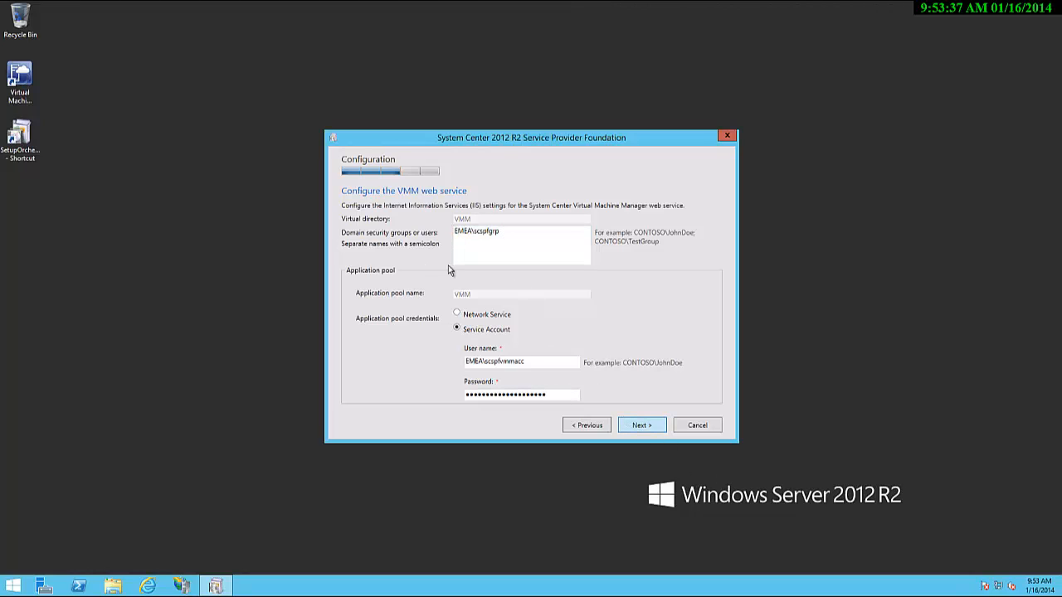
Step: Give the Usage service its security group and the scspfusageacc service account with password
click(641, 424)
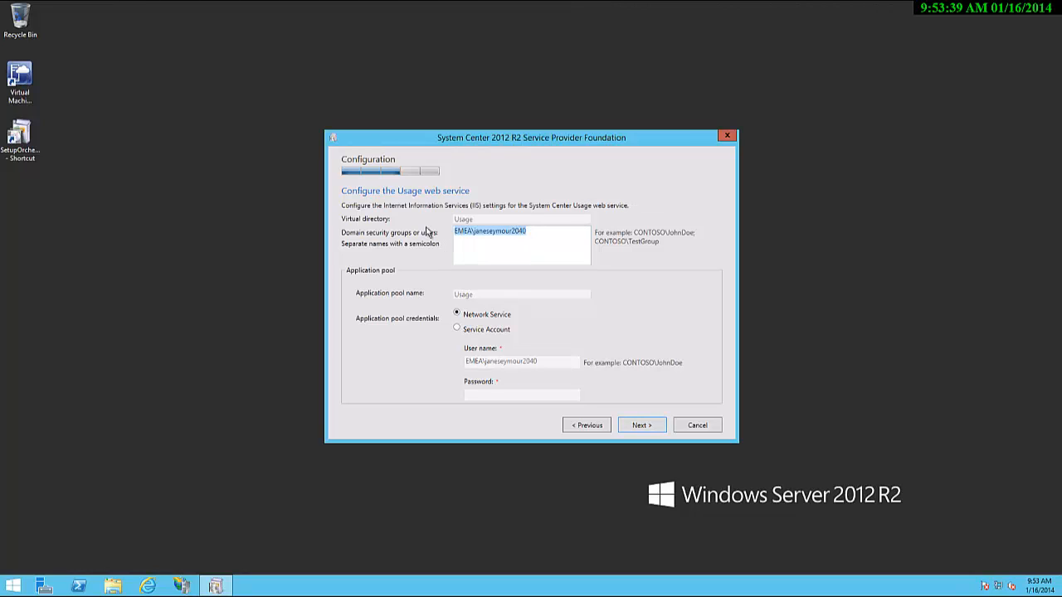
text(EMEA\sccpfgrp)
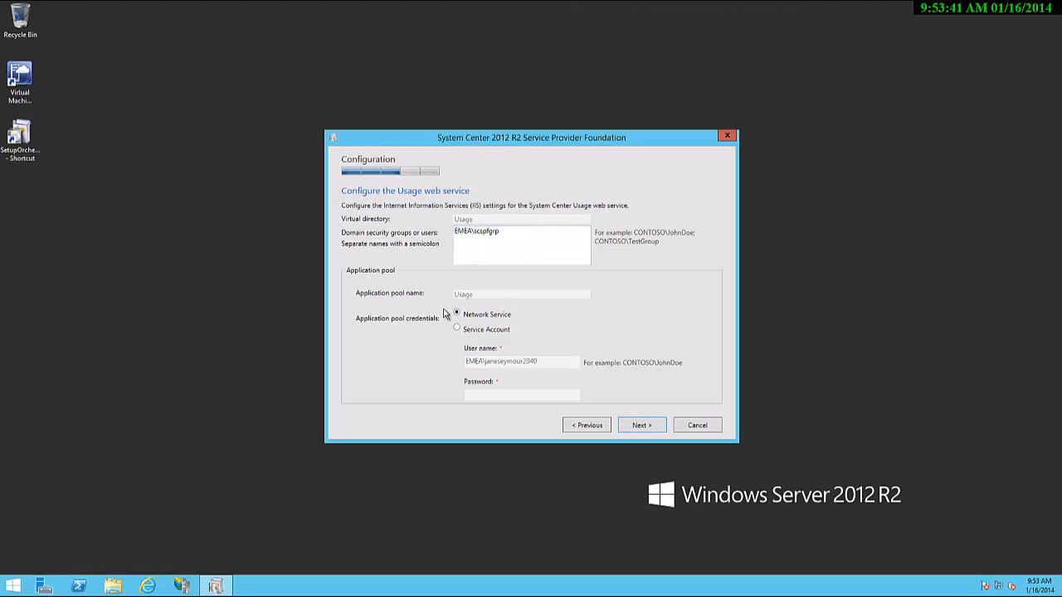
click(456, 328)
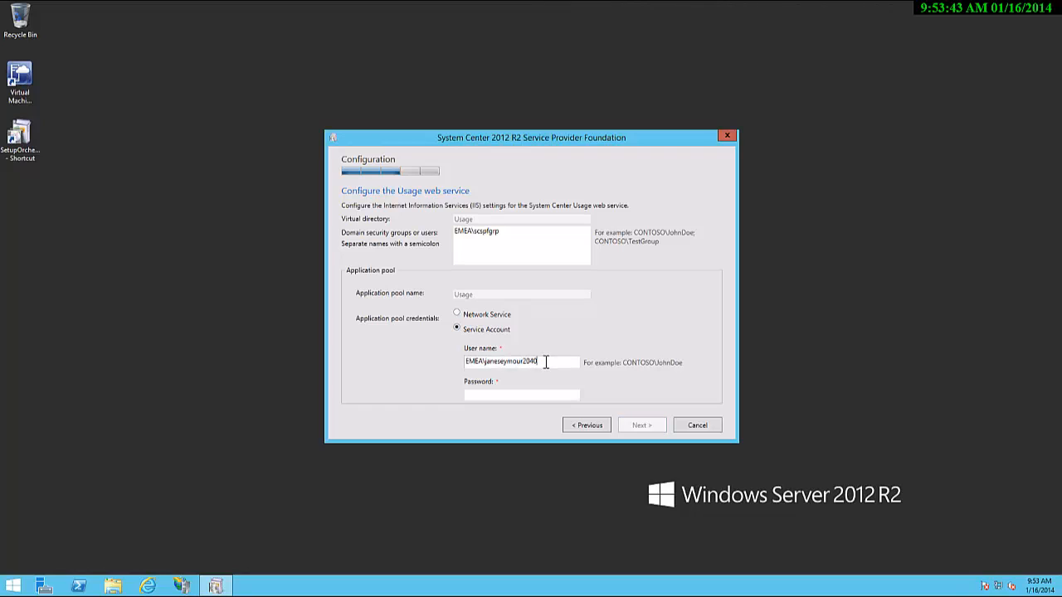
key(BackSpace)
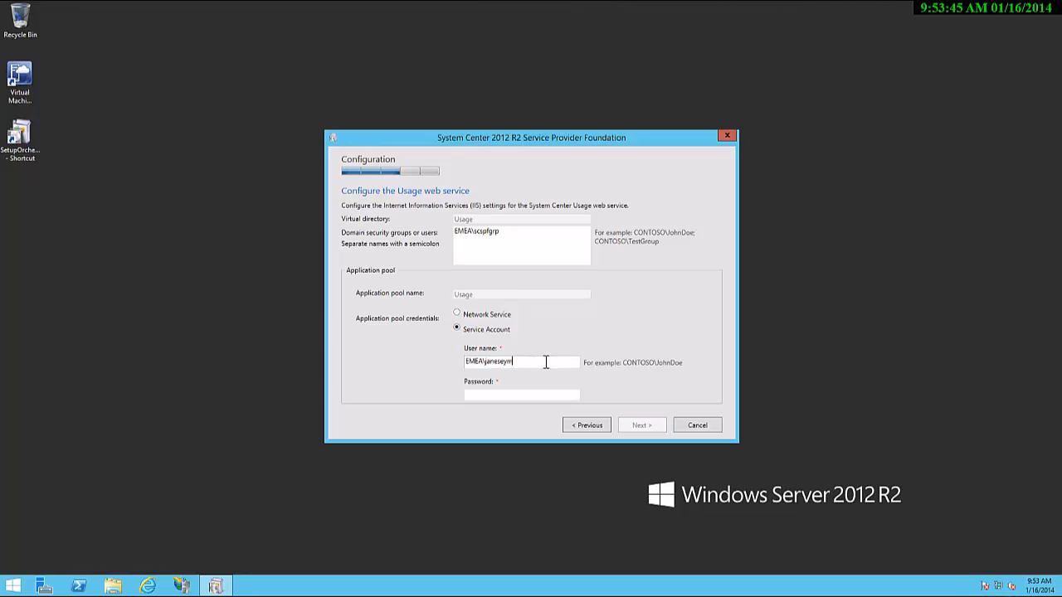
key(BackSpace)
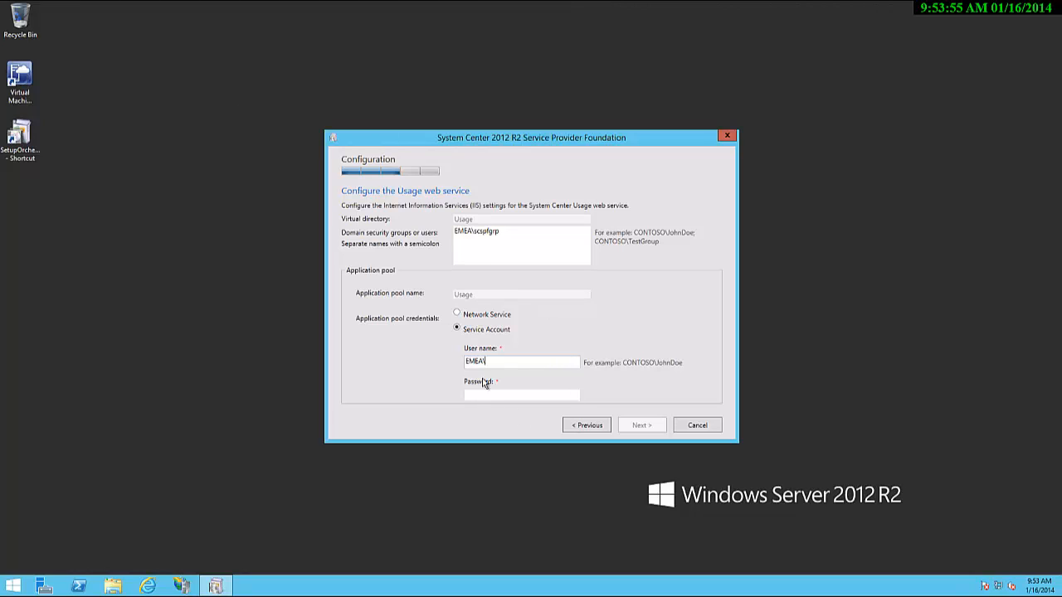
text(scspfusageacc)
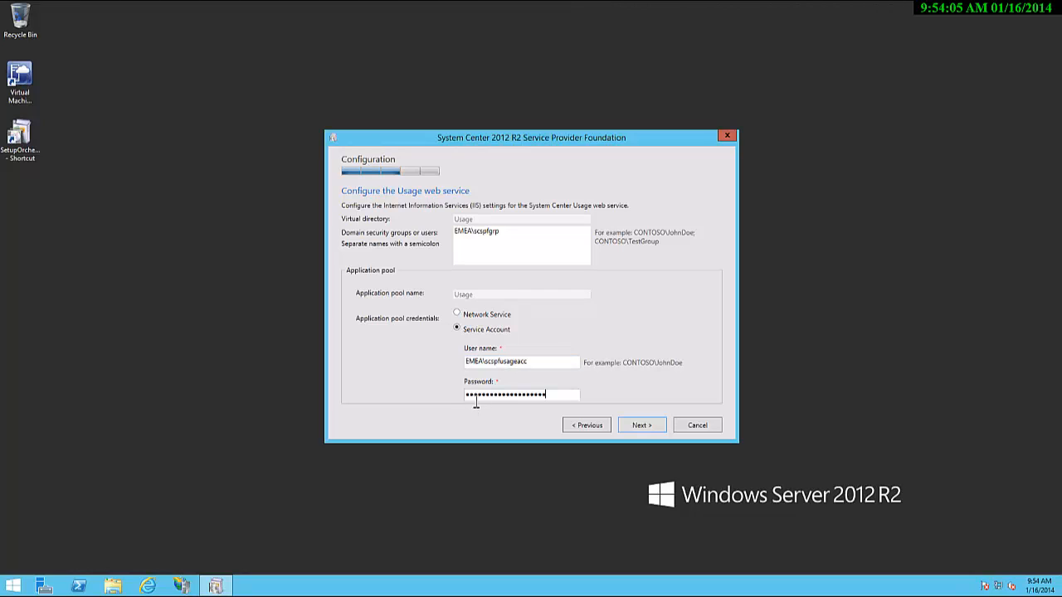
text(••)
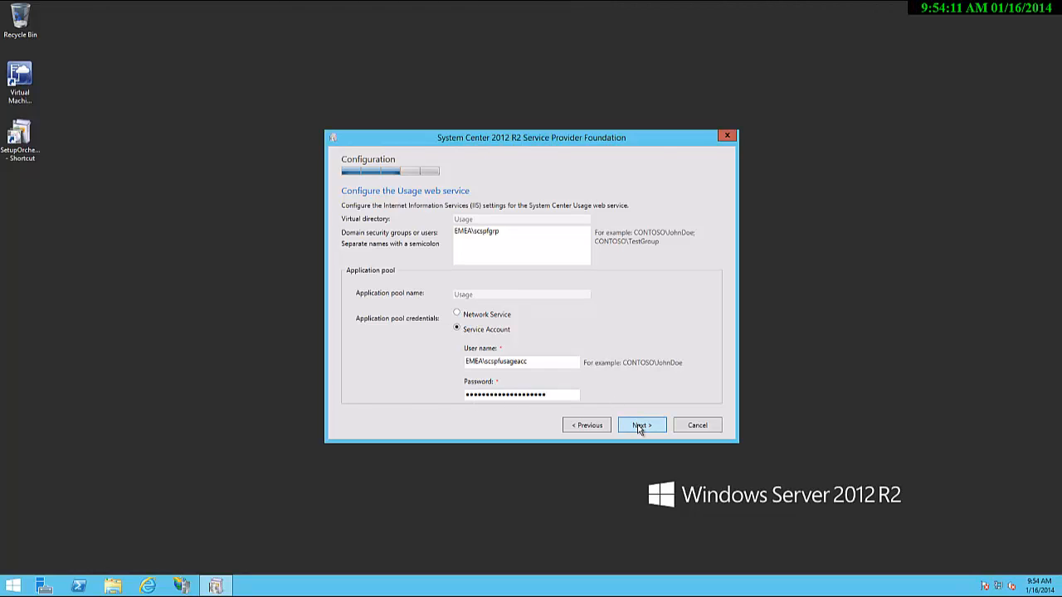
Step: Accept the Usage settings, turn Microsoft Update on and join the Customer Experience Improvement Program
click(641, 425)
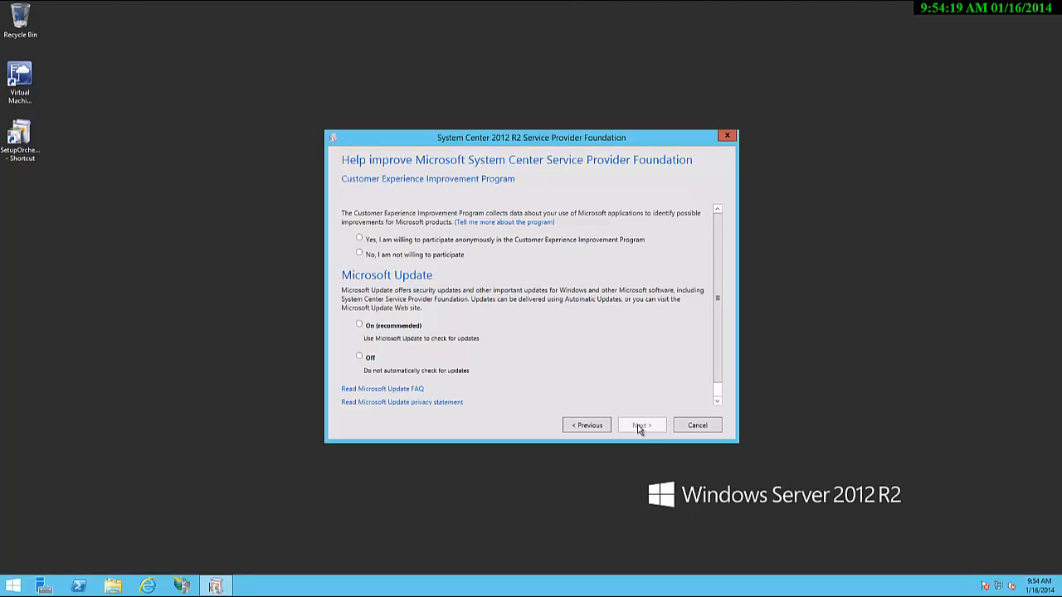
mouse_move(389, 368)
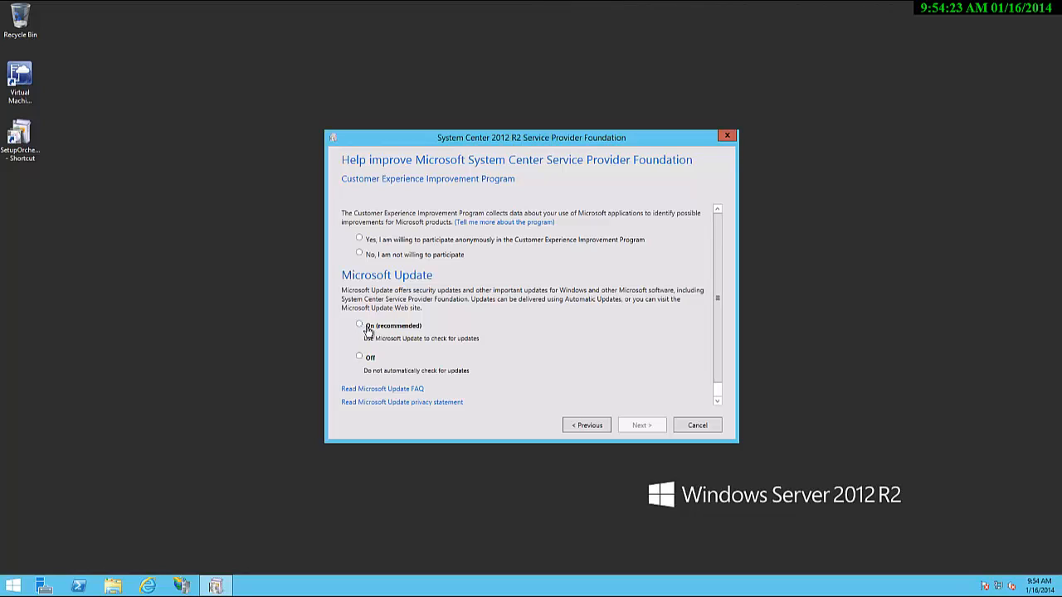
click(358, 324)
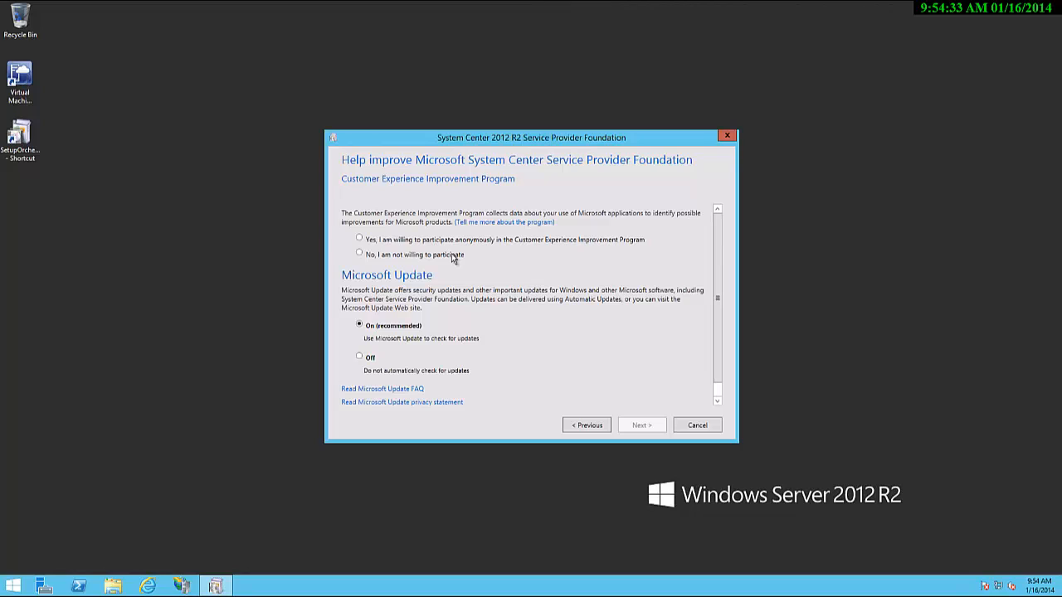
mouse_move(495, 239)
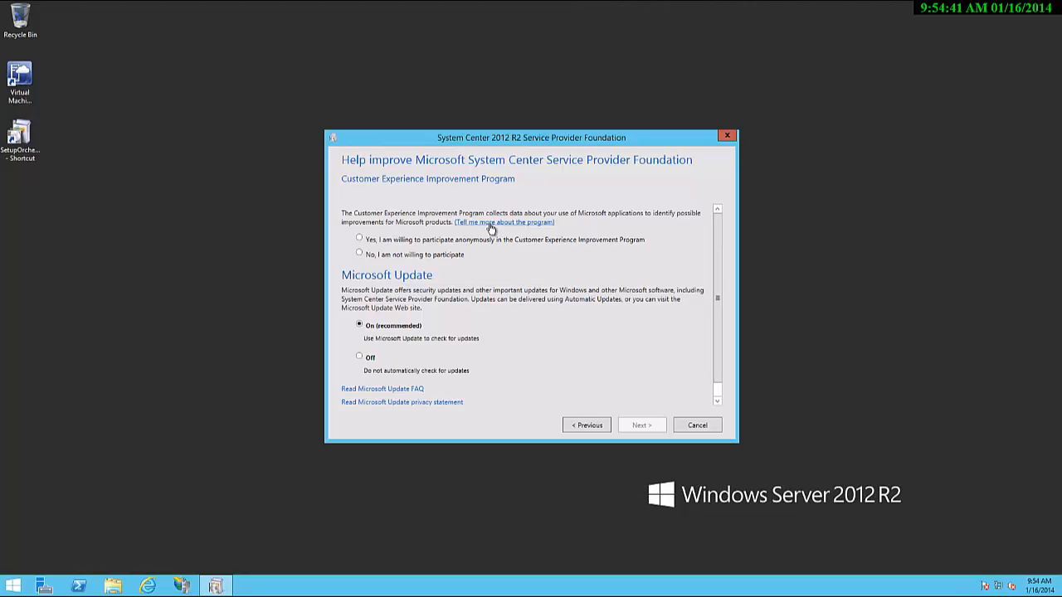
mouse_move(375, 264)
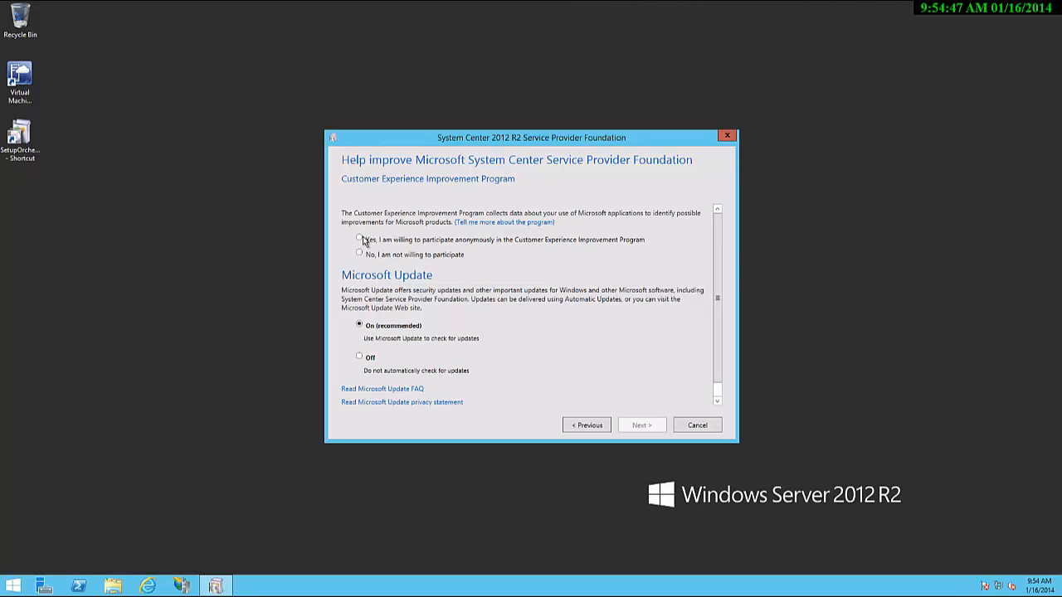
click(359, 239)
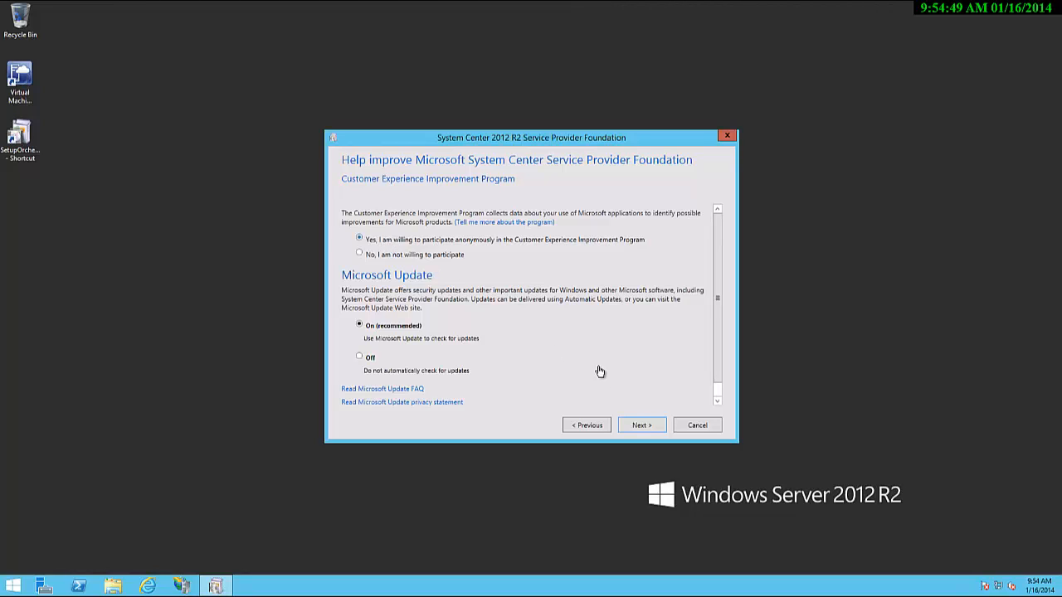
mouse_move(644, 391)
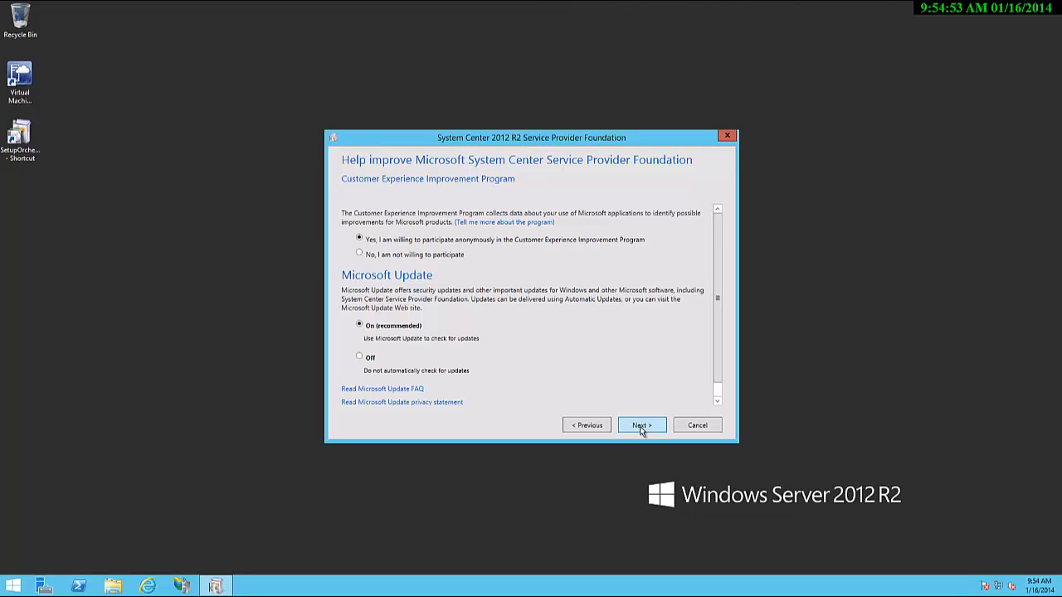
click(641, 425)
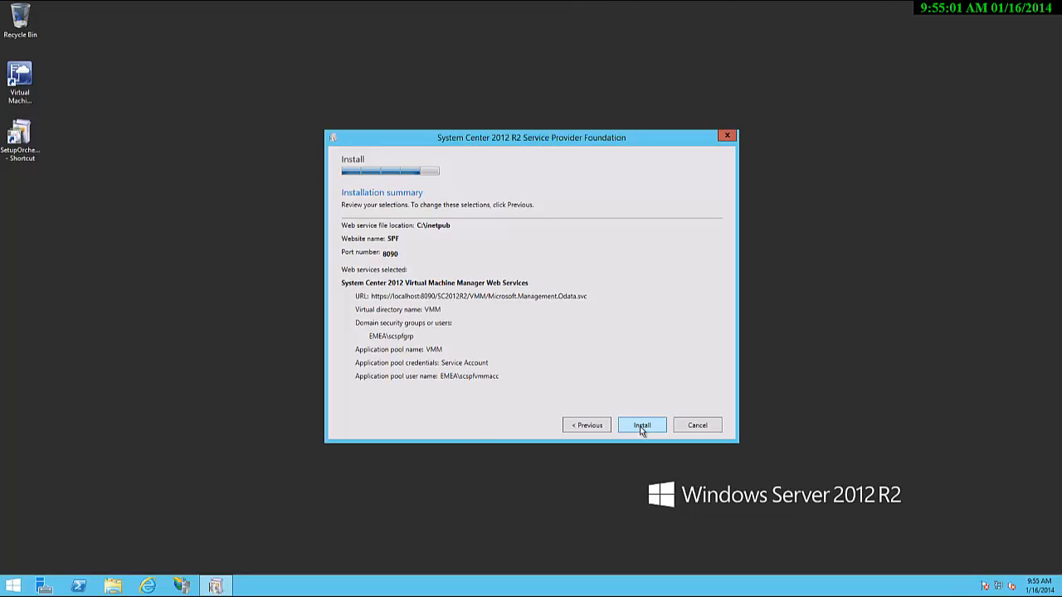
mouse_move(431, 395)
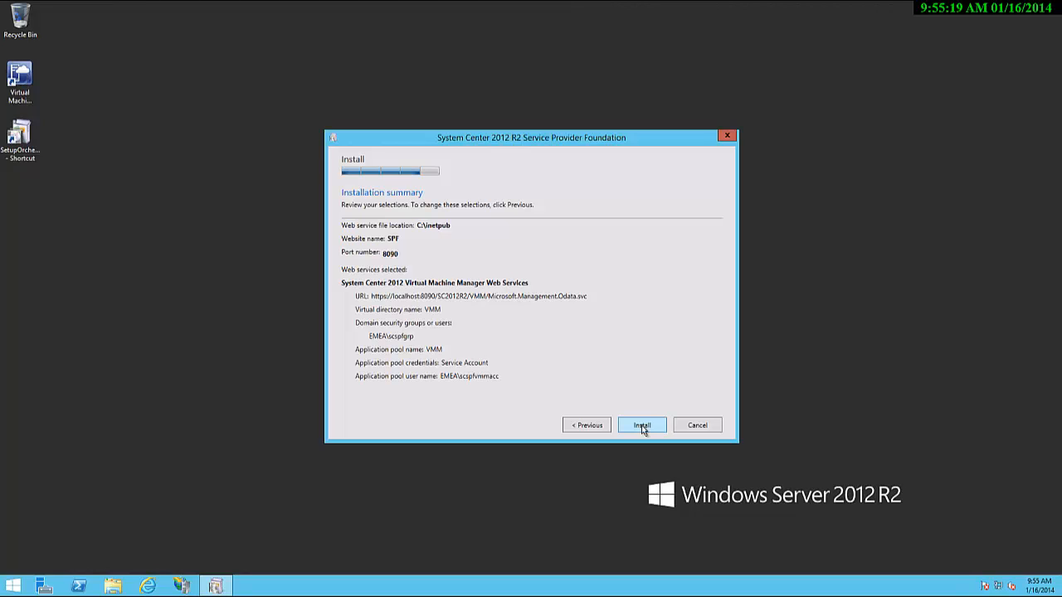
Step: Start installing Service Provider Foundation with the SPF website on port 8090
click(641, 425)
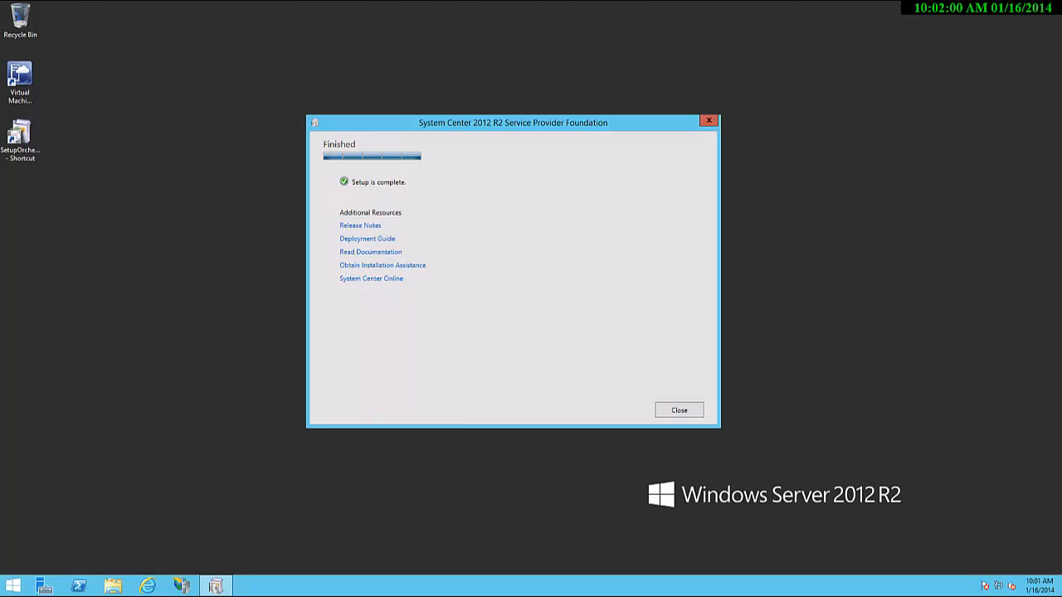
mouse_move(347, 191)
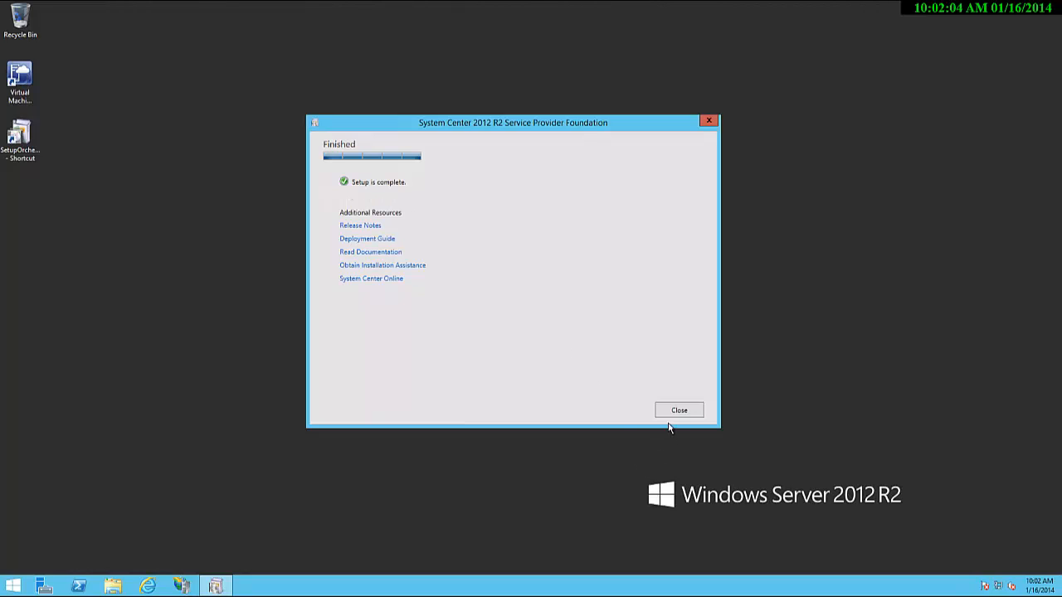
Step: Close the finished Service Provider Foundation setup wizard
click(679, 410)
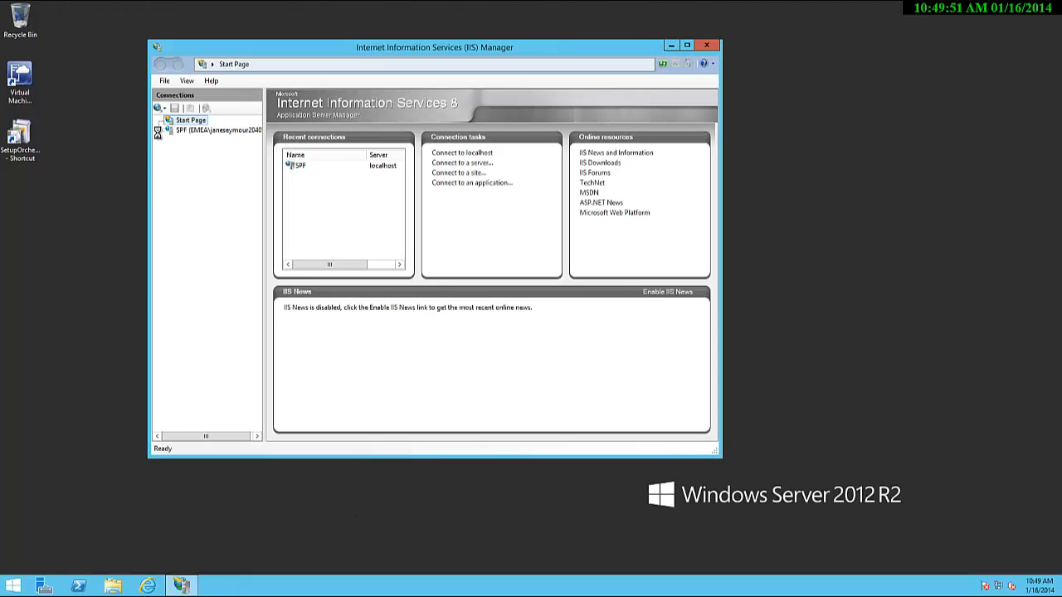
Step: Expand the SPF site in IIS to show its Provider, SC2012R2 and Usage applications
click(203, 130)
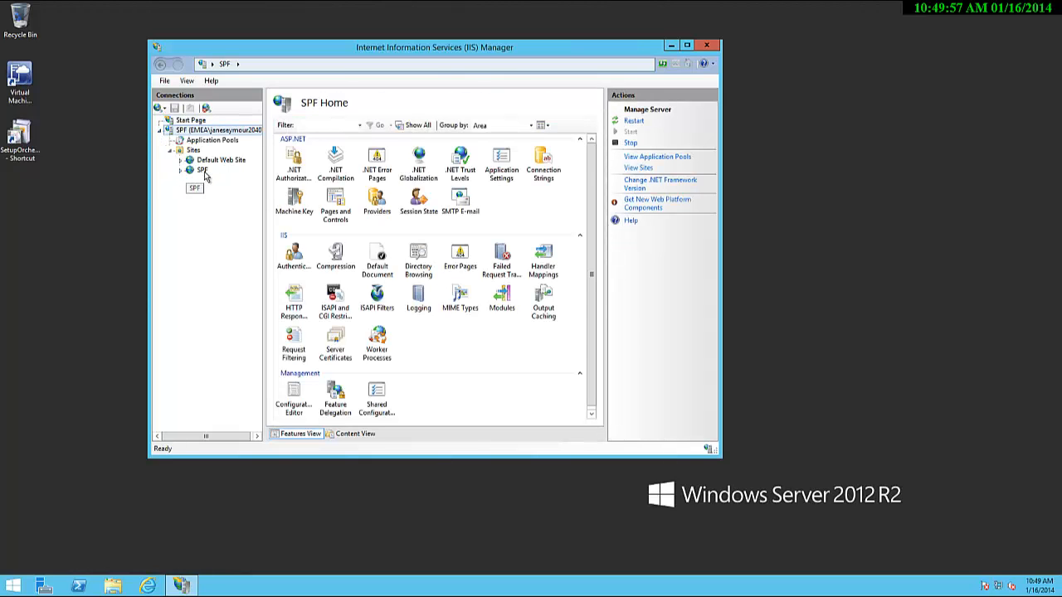
click(181, 170)
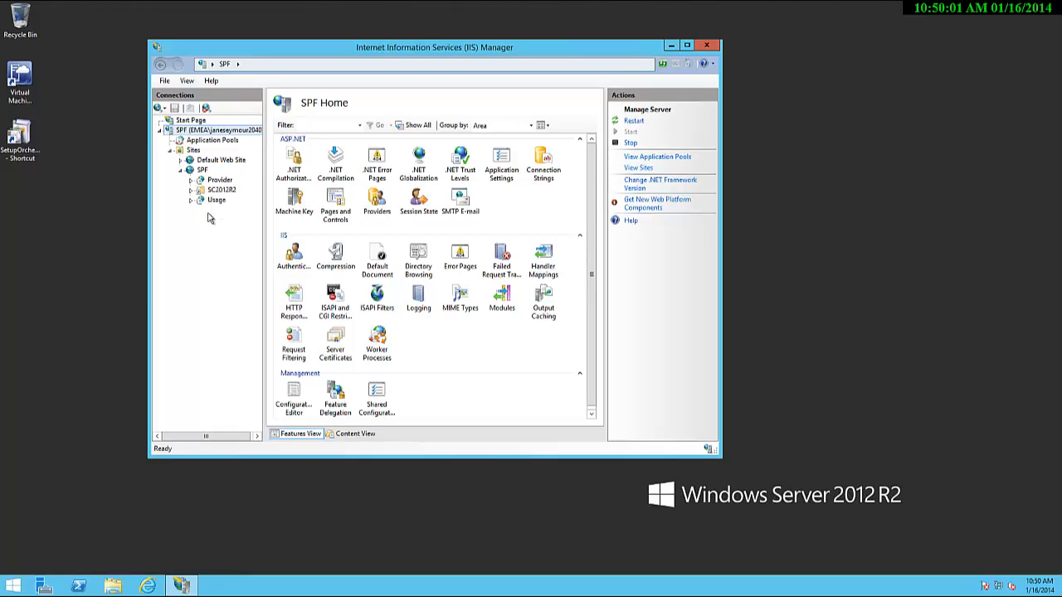
mouse_move(214, 219)
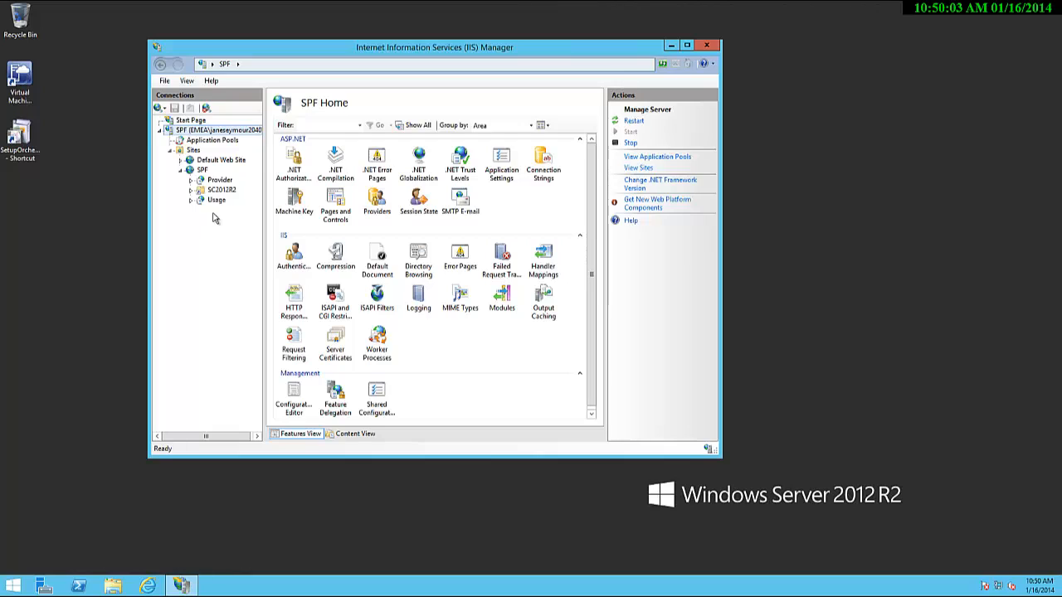
mouse_move(753, 38)
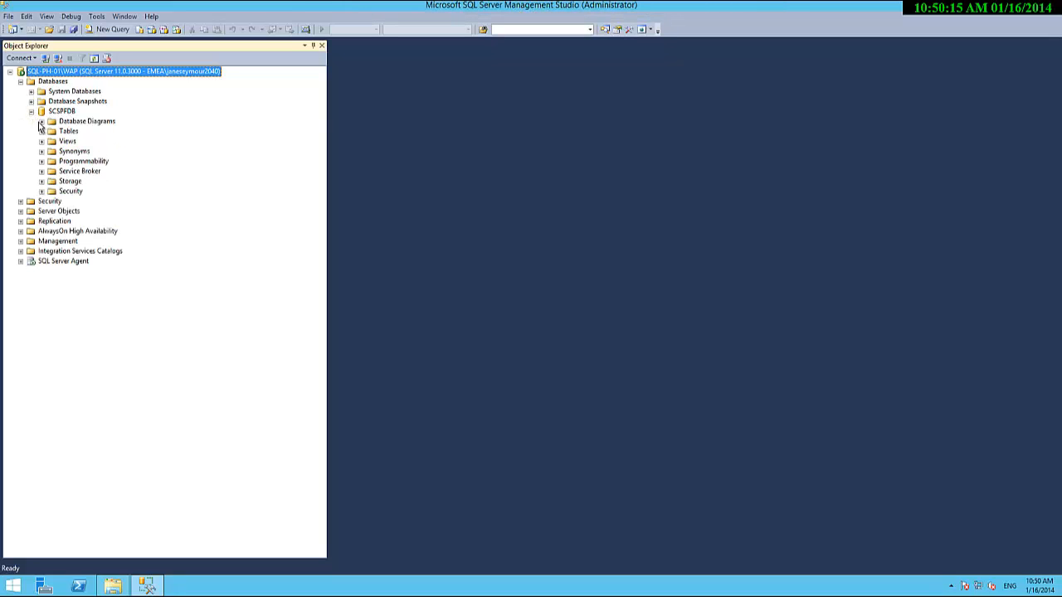
Step: Expand SCSPFDB in Object Explorer to list its scspf tables
click(42, 131)
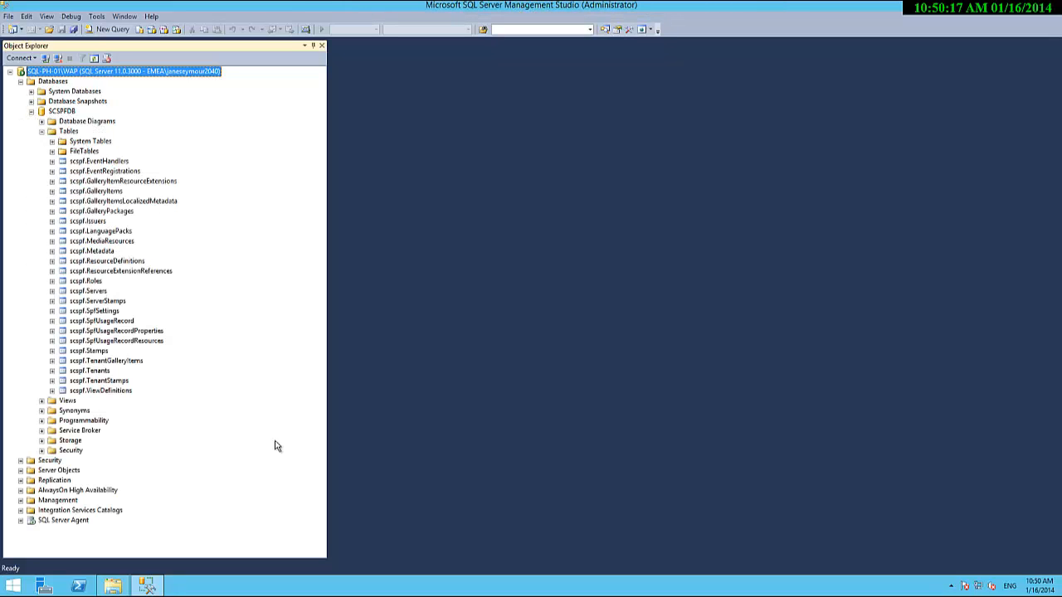
mouse_move(335, 550)
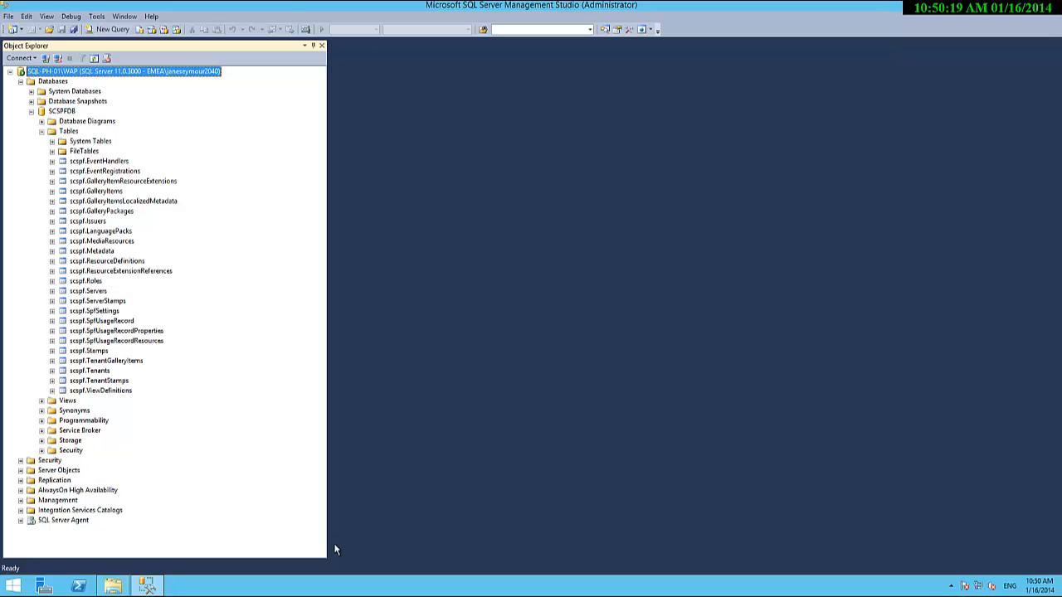